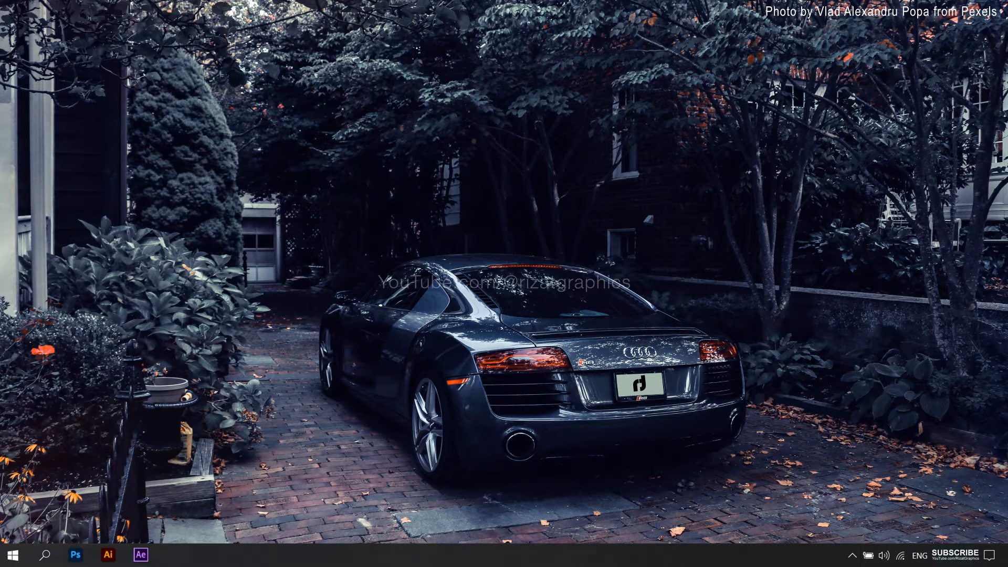
- Launch After Effects from the taskbar and wait for an empty project
left_click(140, 555)
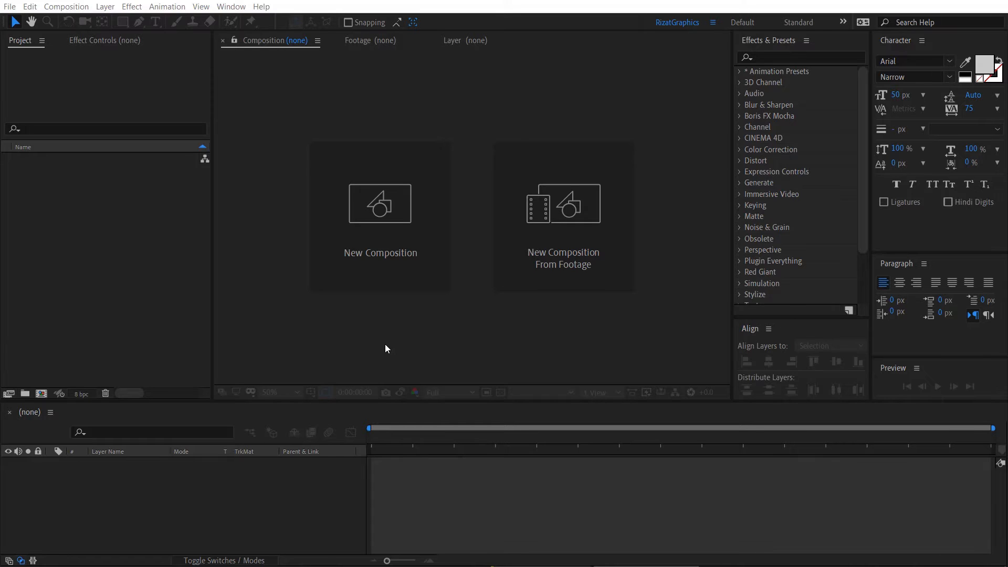
- Create the 'Water Drop Logo Animation' composition at 1920×1080, 30 fps, 5 seconds
left_click(380, 204)
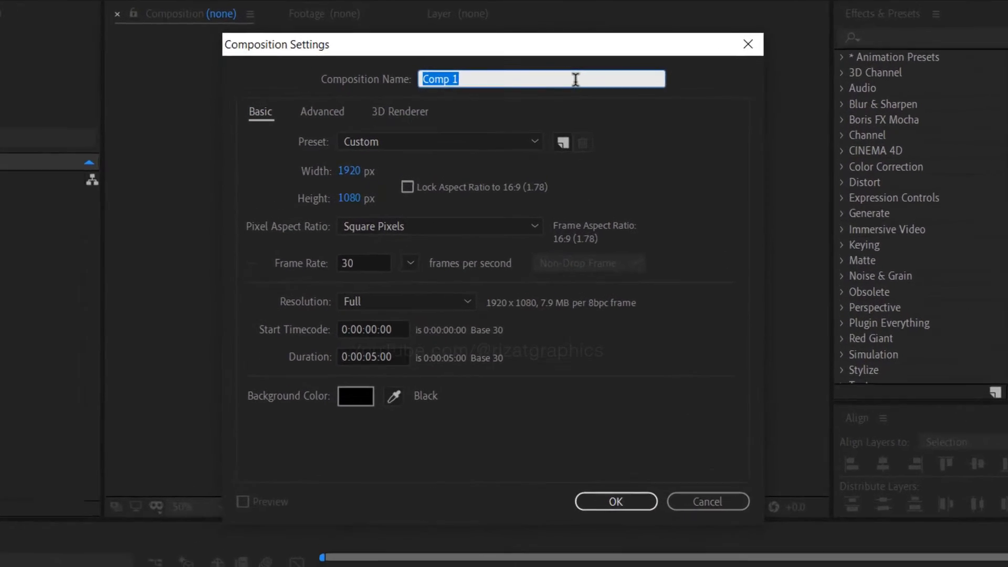
type("Water Drop")
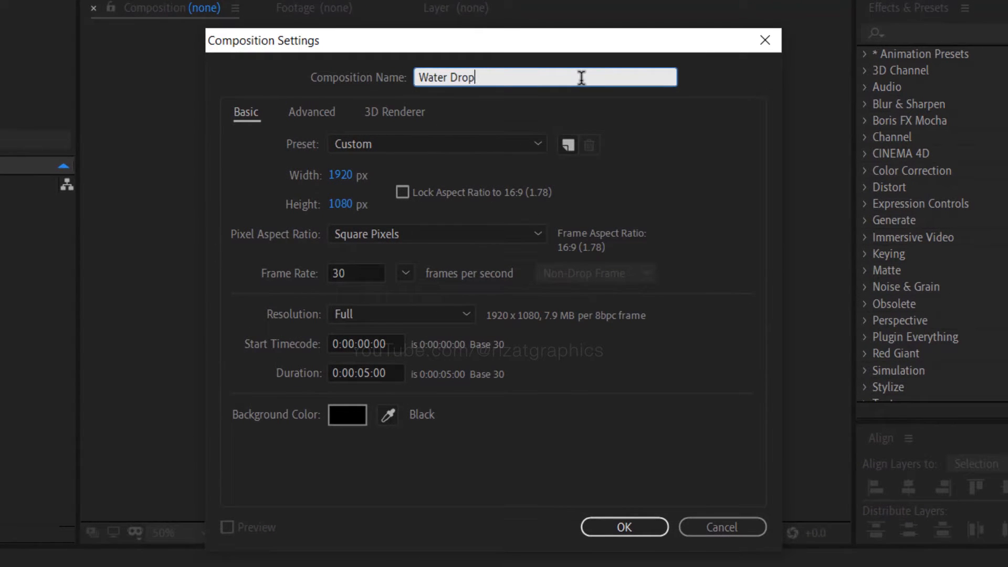
type("Logo Animat")
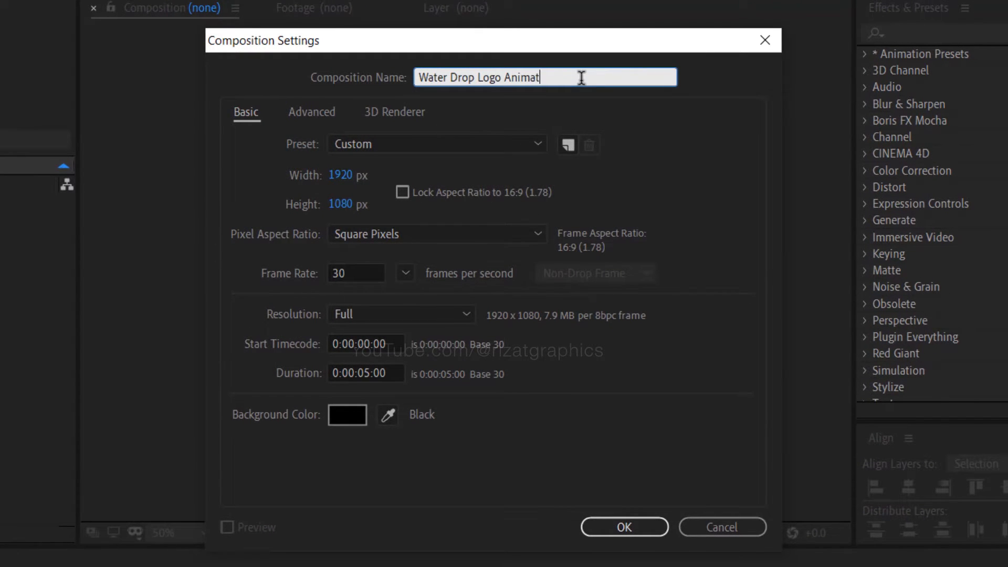
type("ion")
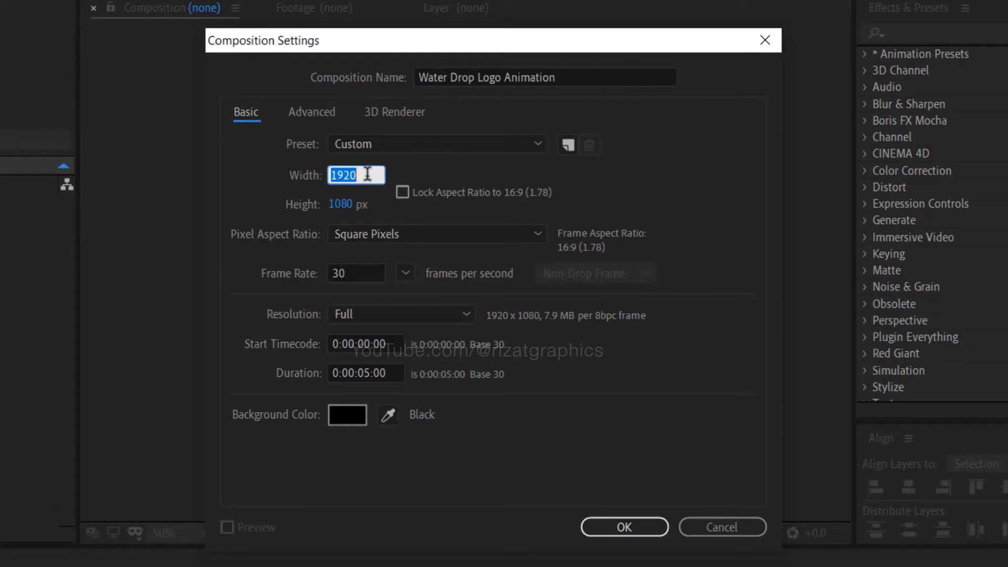
left_click(355, 205)
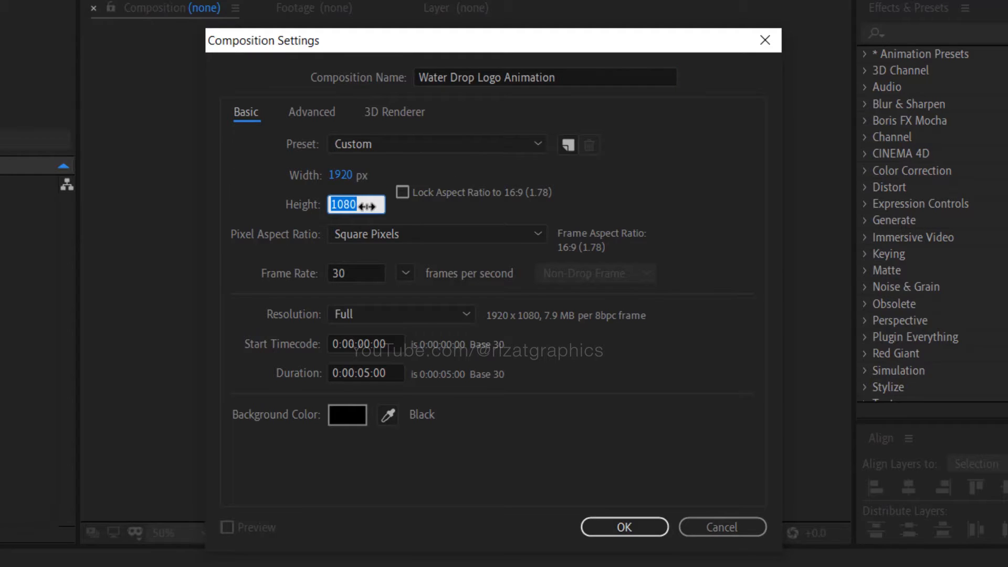
left_click(356, 273)
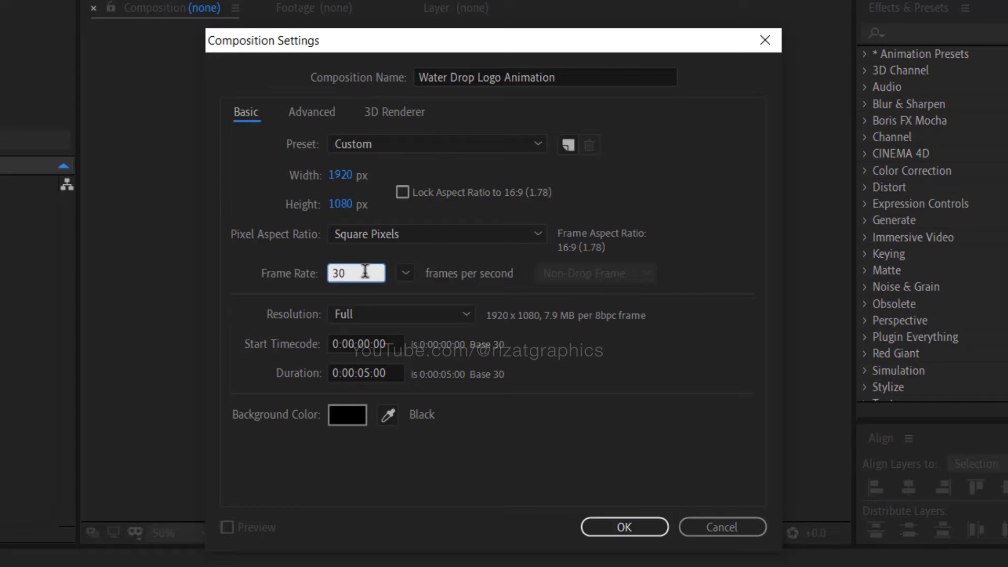
left_click(365, 373)
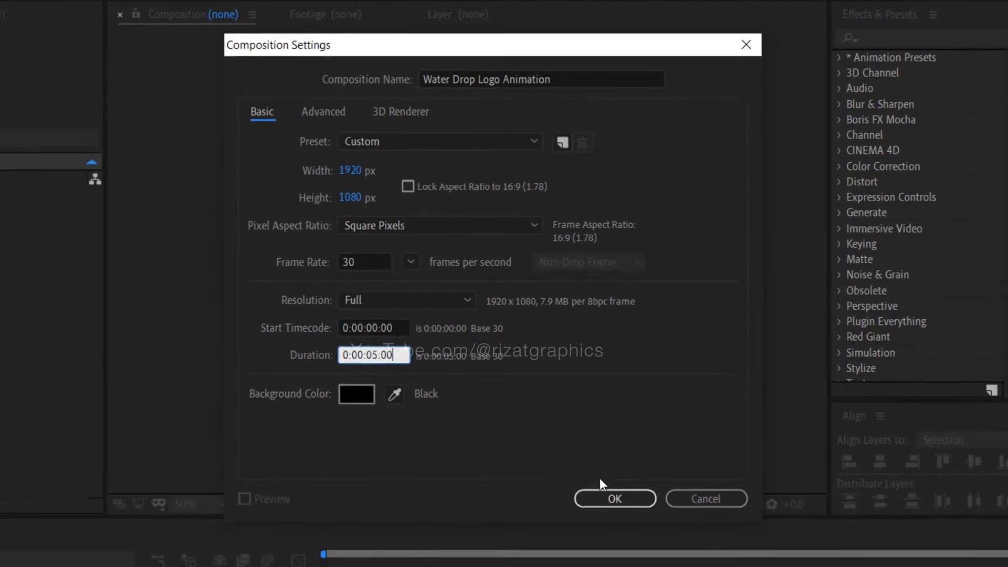
left_click(613, 499)
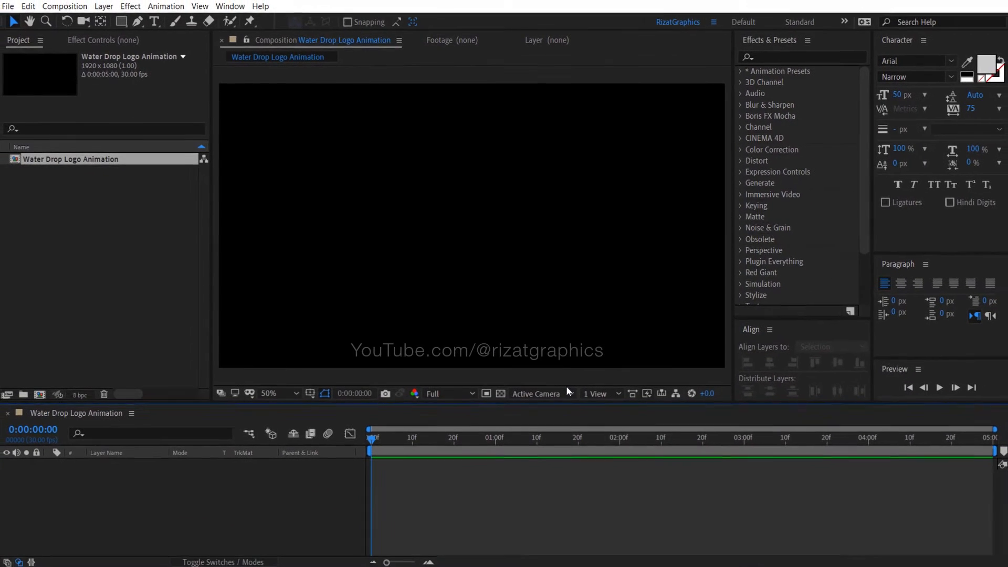
mouse_move(310, 393)
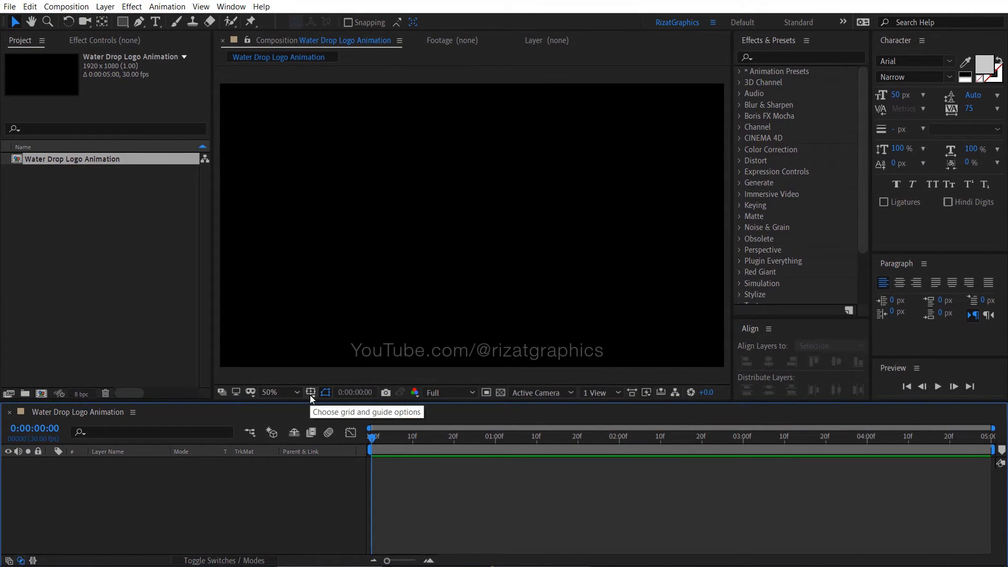
- Turn on the Title/Action Safe guides in the viewer
left_click(310, 392)
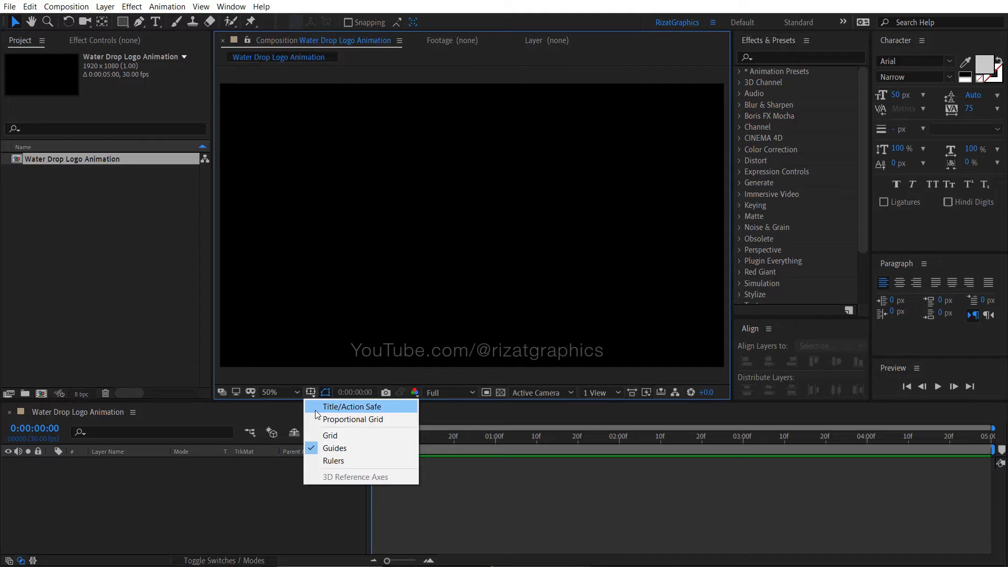
left_click(352, 406)
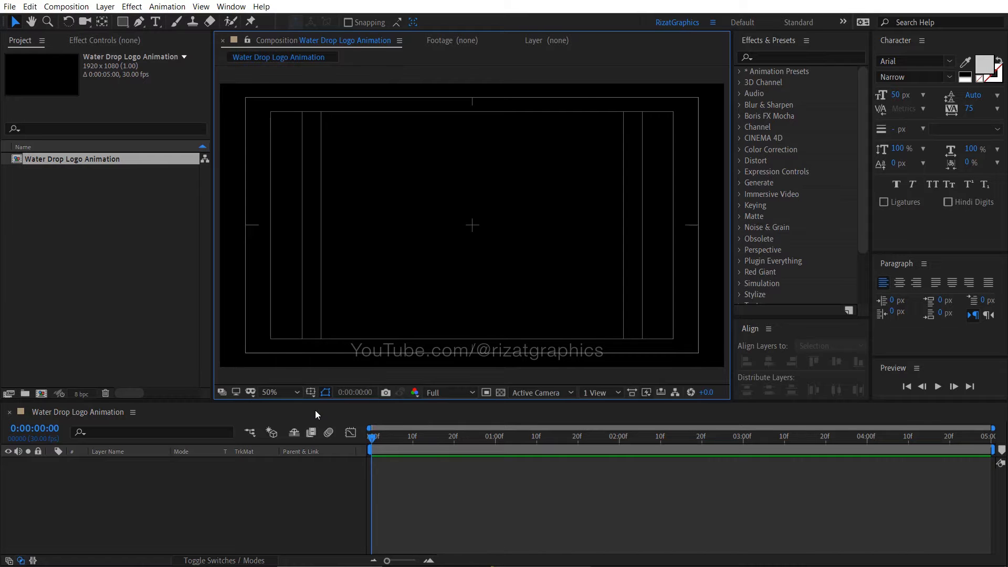
- Import Drop Animation.mov and Logo.png, then scale the logo layer to 65%
left_click(9, 7)
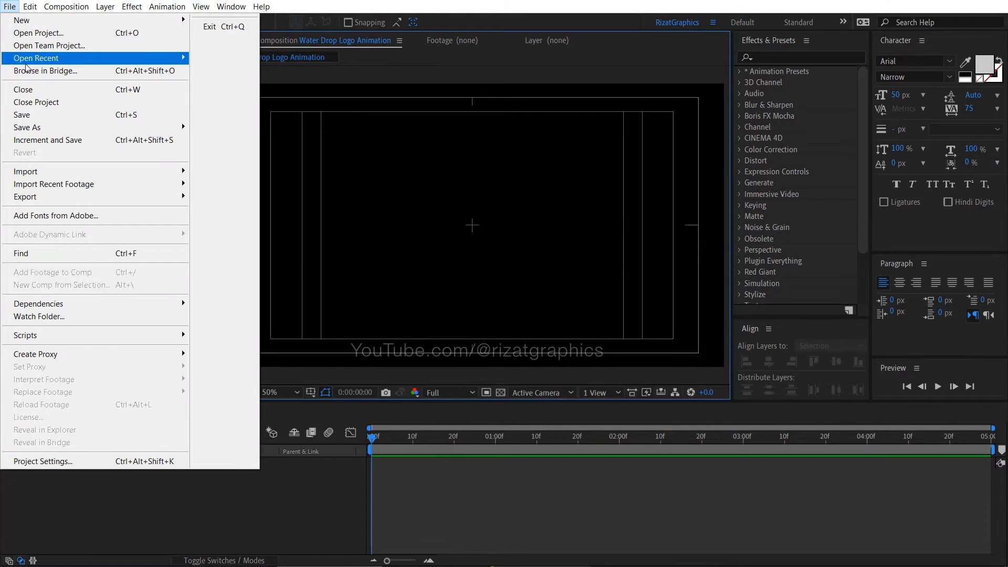
mouse_move(26, 171)
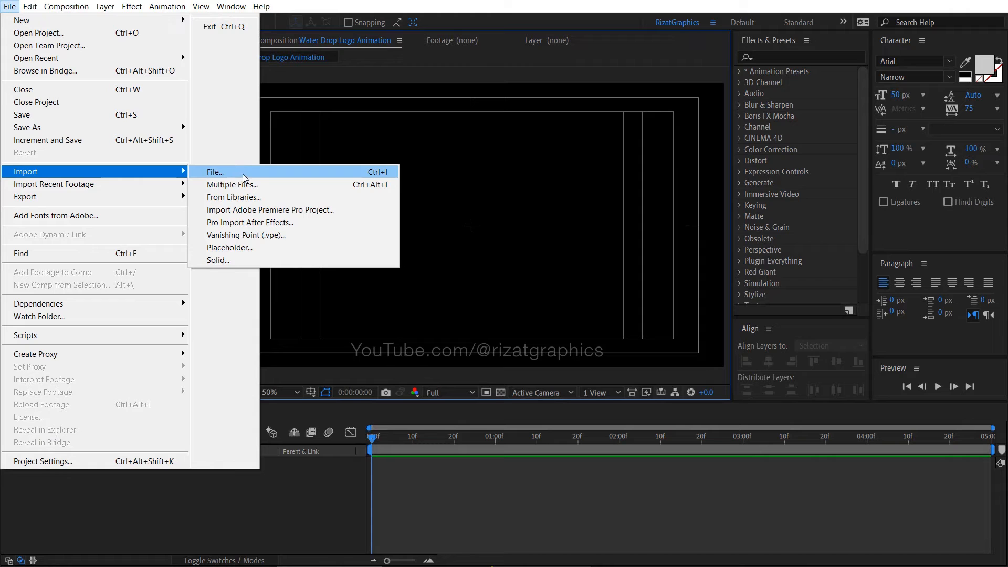
left_click(213, 172)
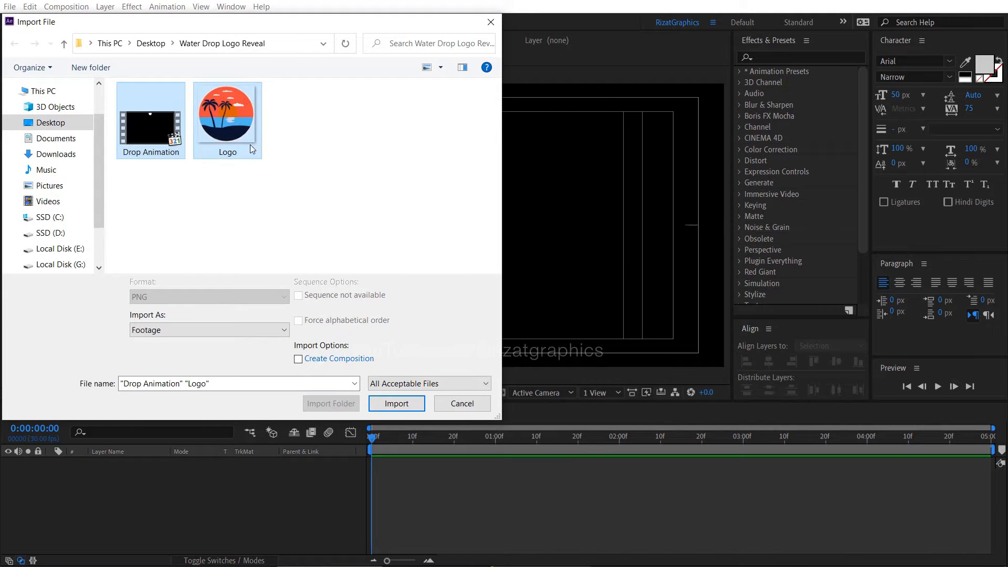
left_click(396, 403)
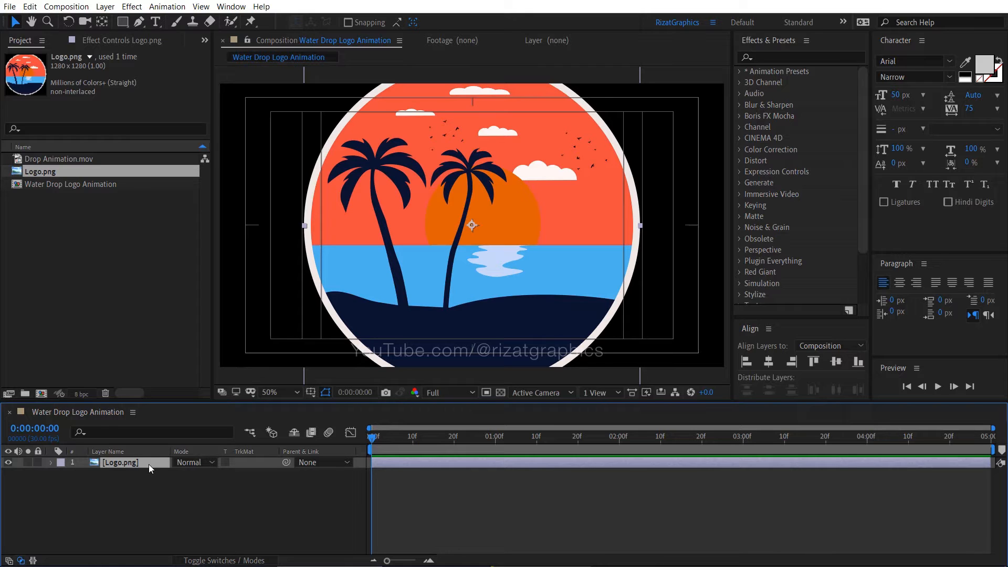
key("s")
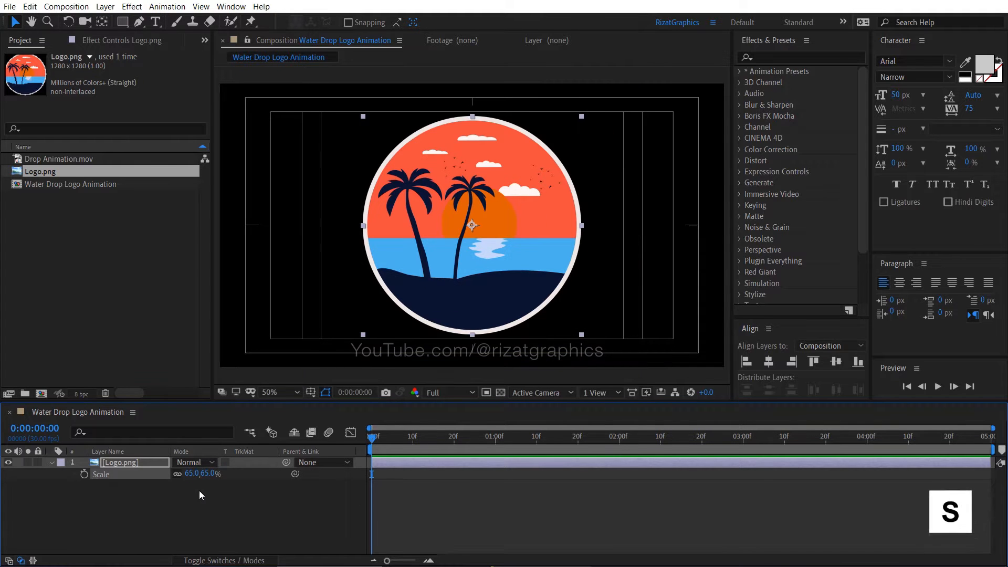
- Pre-compose the Logo layer as 'Logo Here', moving all attributes into it
right_click(119, 462)
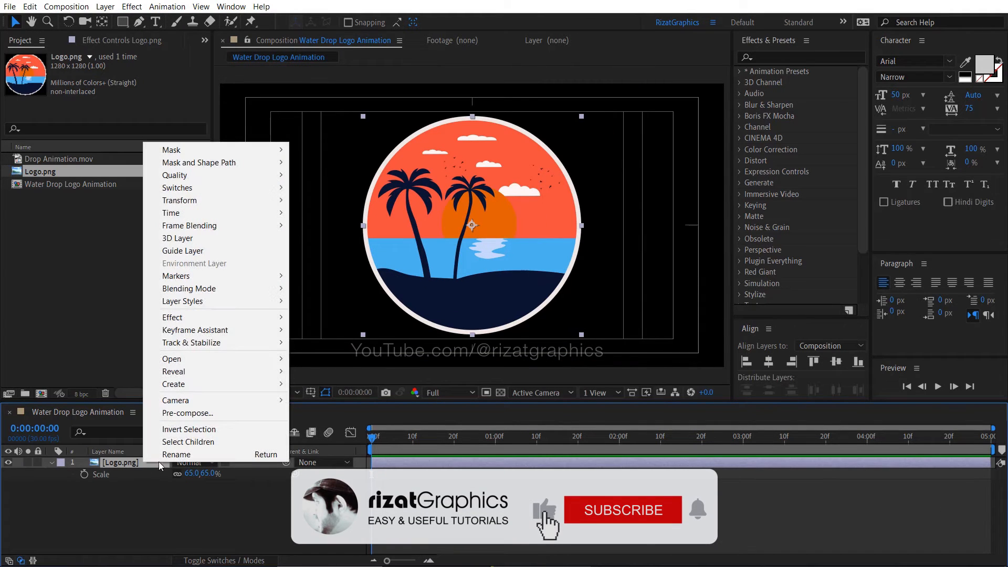
left_click(188, 413)
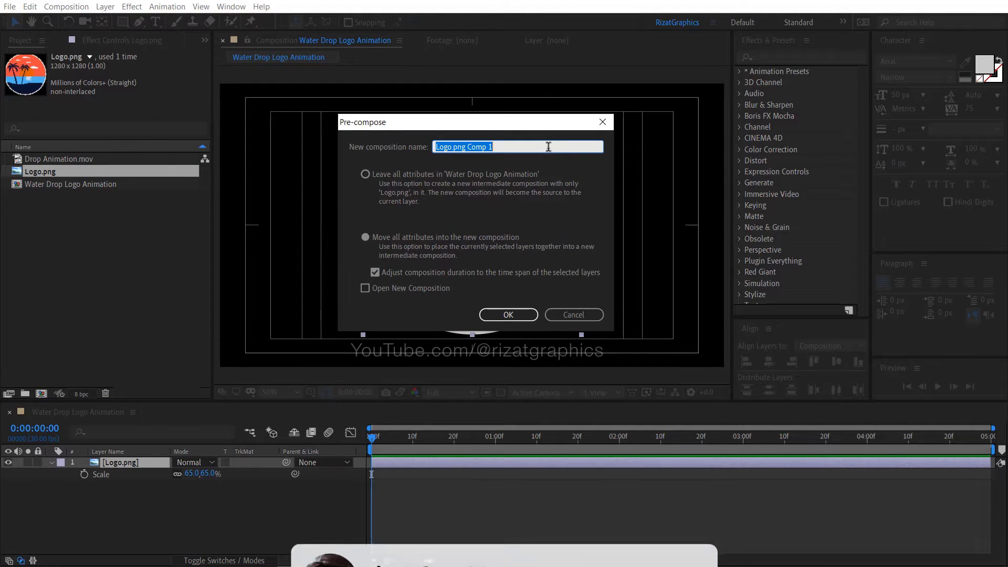
type("Logo Here")
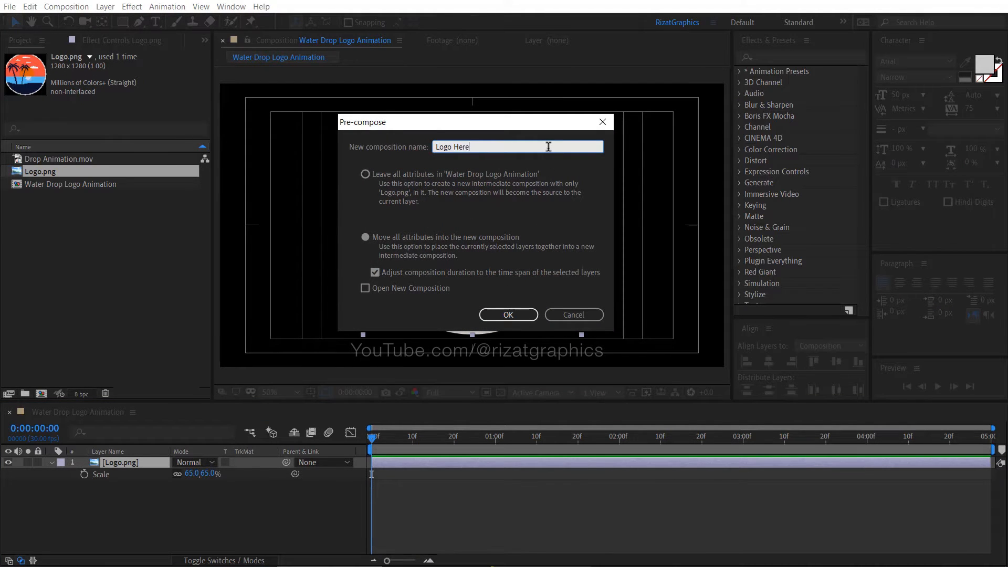
left_click(365, 237)
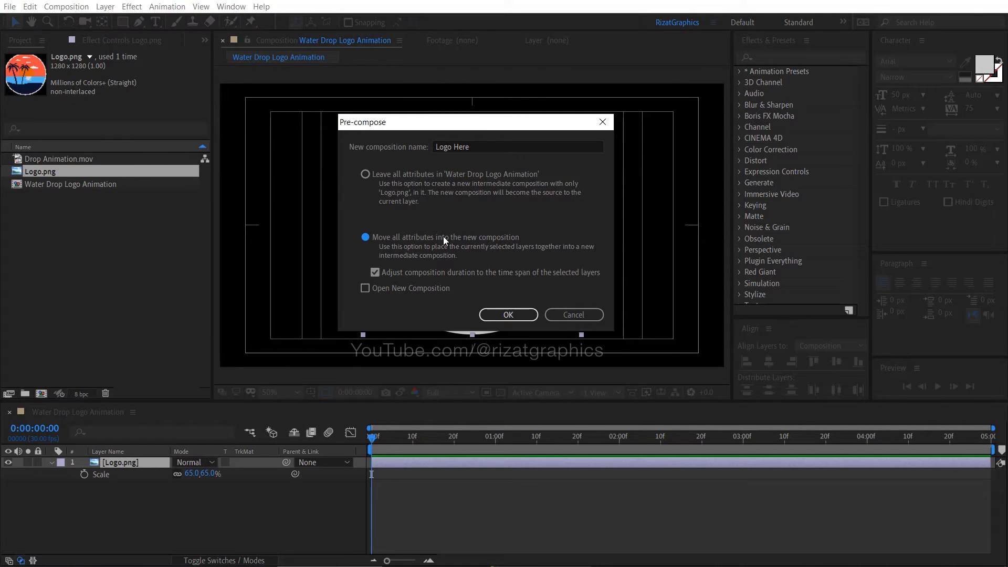
left_click(507, 314)
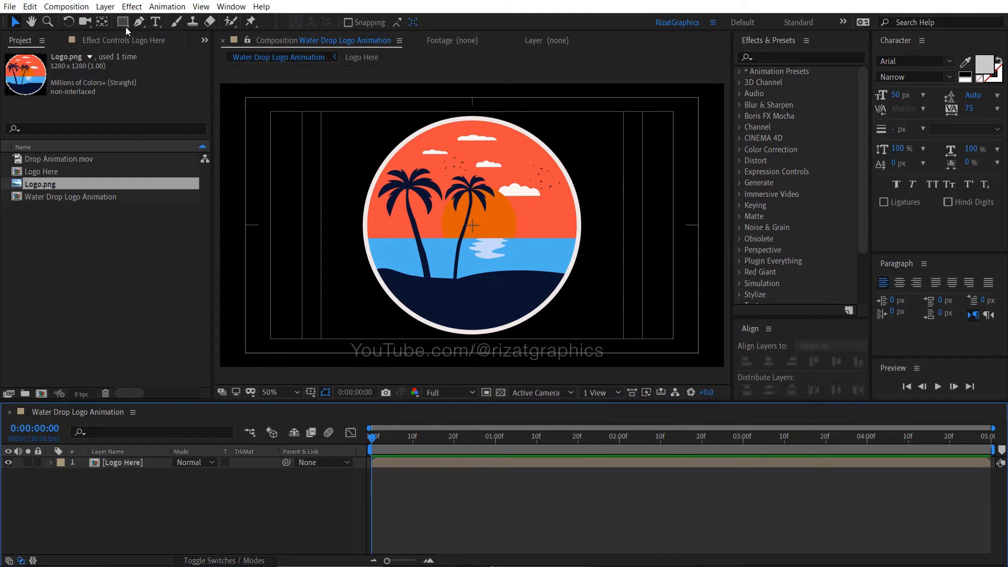
- Make a full-comp rectangle with no stroke and name the layer 'Water Wave'
left_click(122, 22)
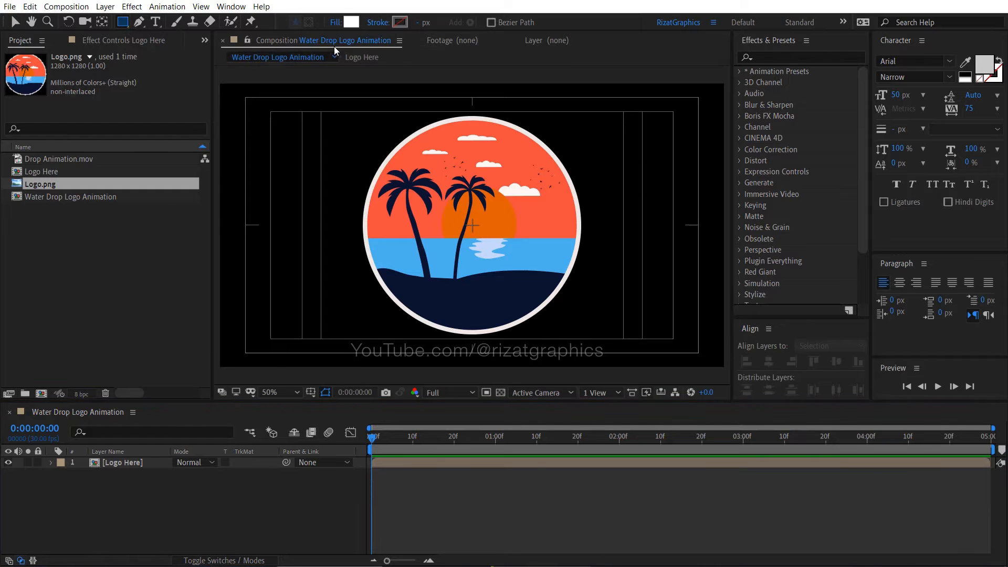
mouse_move(351, 25)
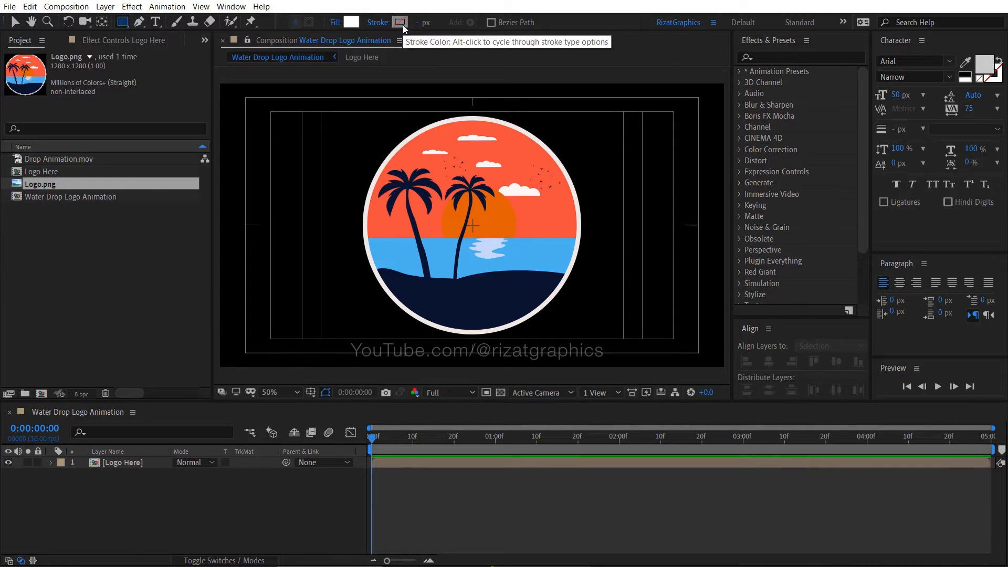
left_click(122, 22)
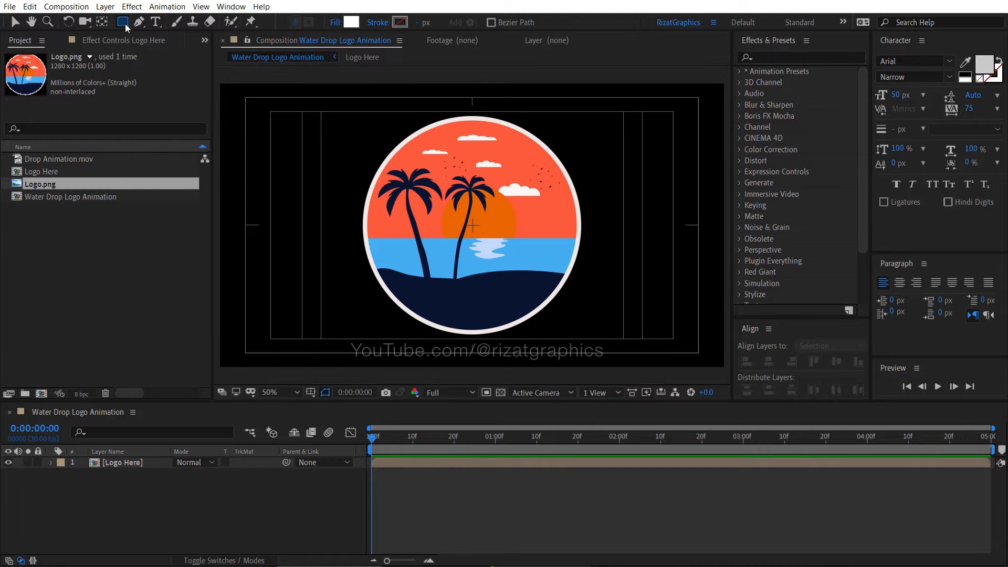
left_click(123, 22)
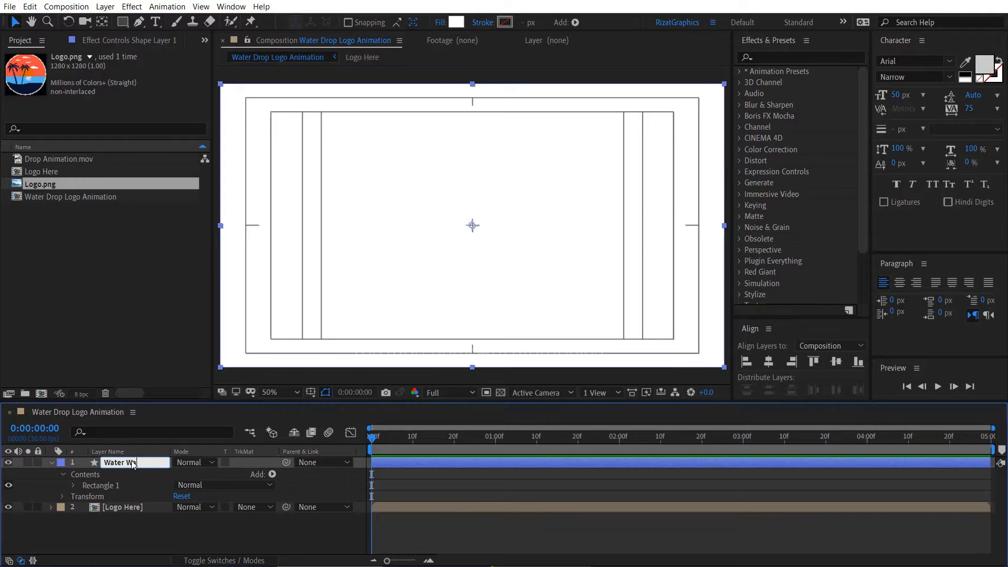
type("Water Wave")
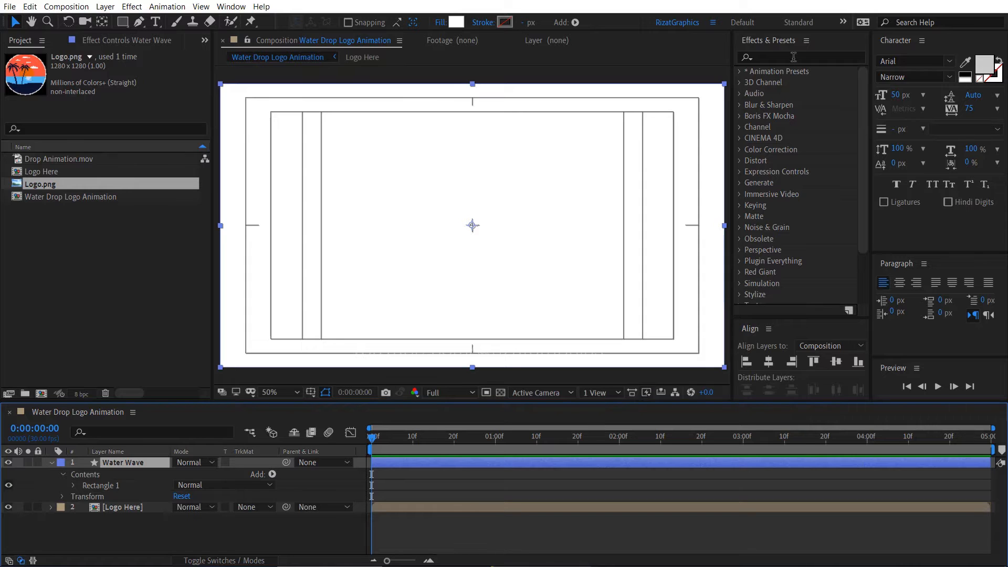
- Apply Wave Warp to Water Wave with height 12, width 115 and speed 3.5
type("wave war")
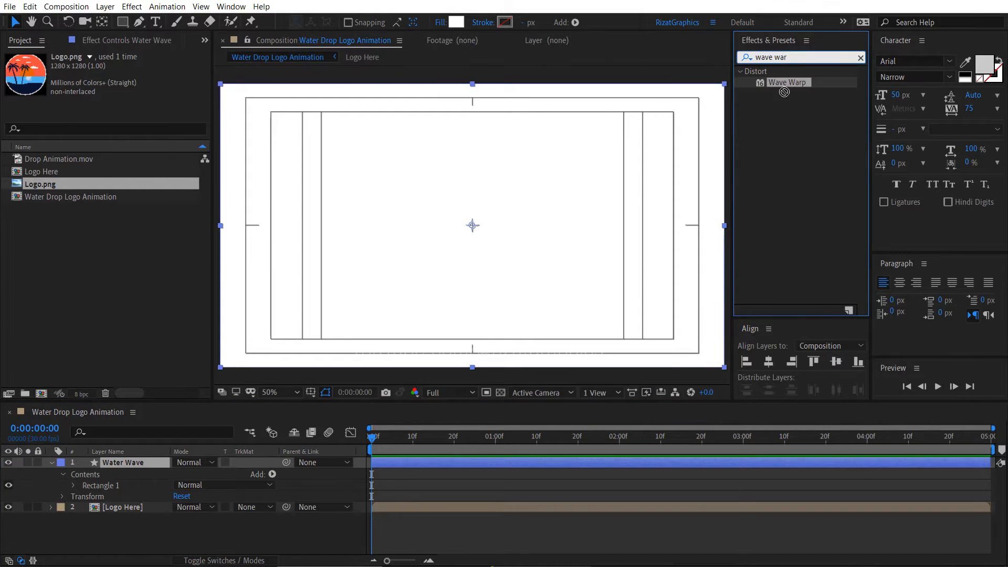
double_click(787, 82)
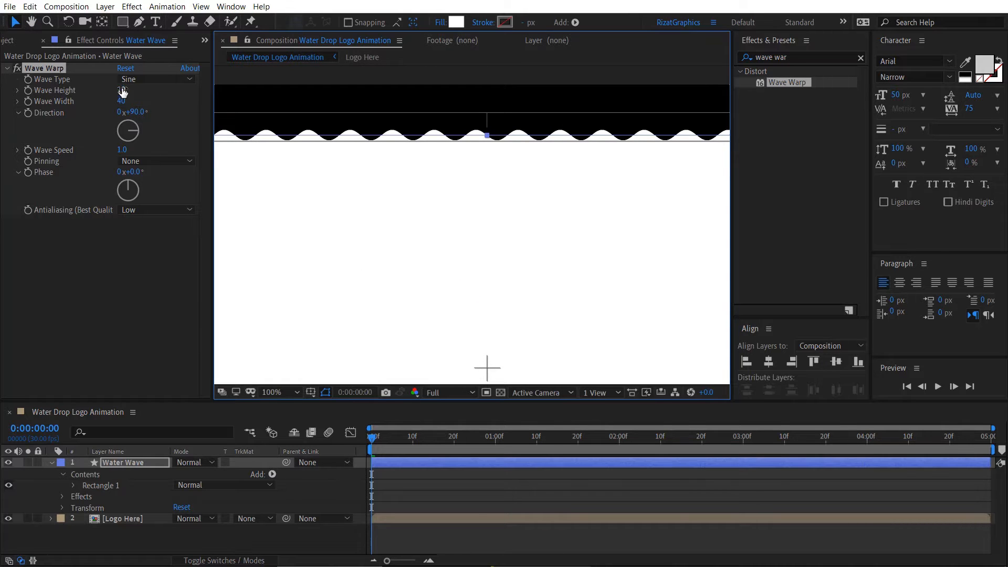
left_click_drag(122, 89, 138, 90)
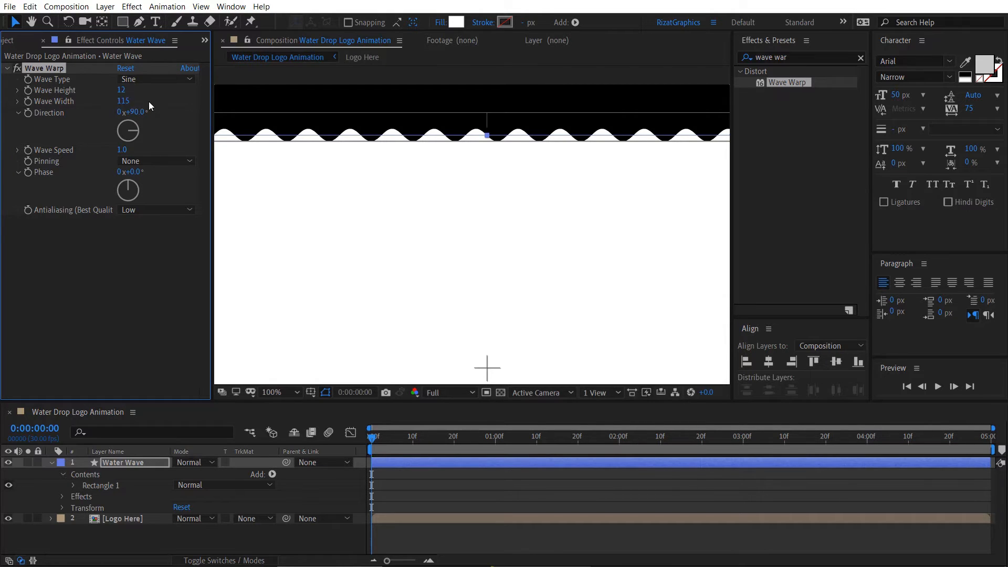
left_click_drag(127, 132, 127, 138)
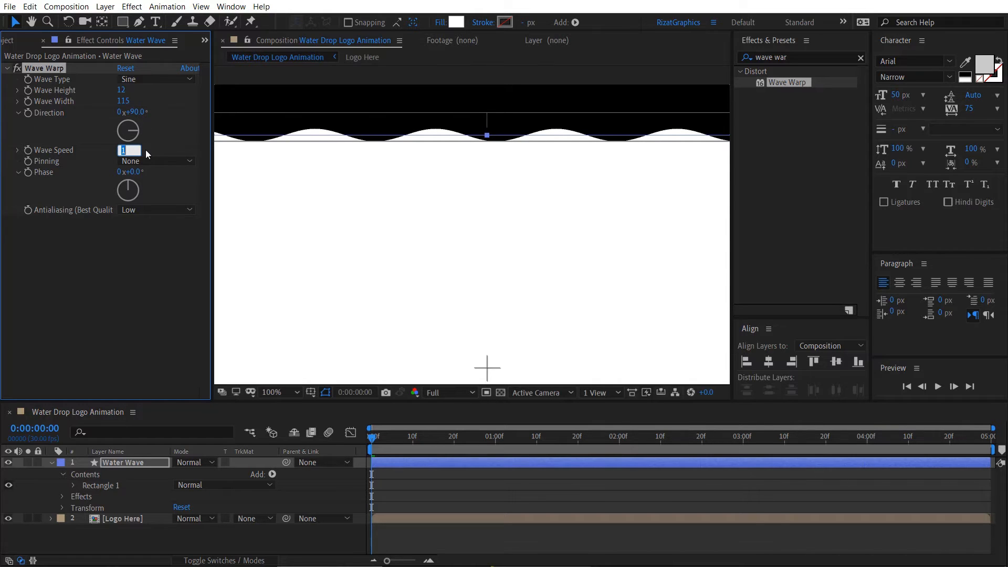
type("3.5")
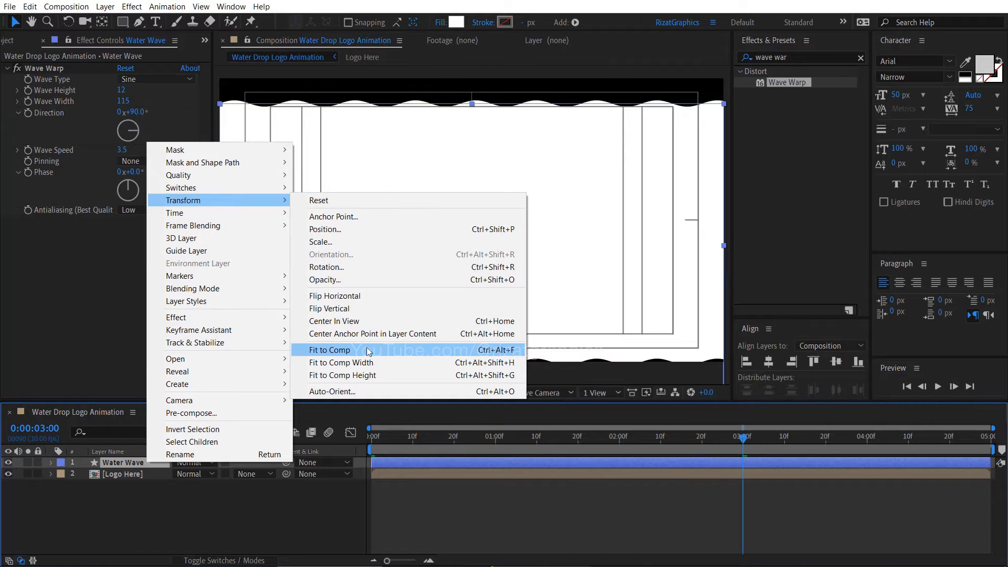
- Fit Water Wave to comp, keyframe Position 0–3s from 960, 1642, with Easy Ease
left_click(329, 349)
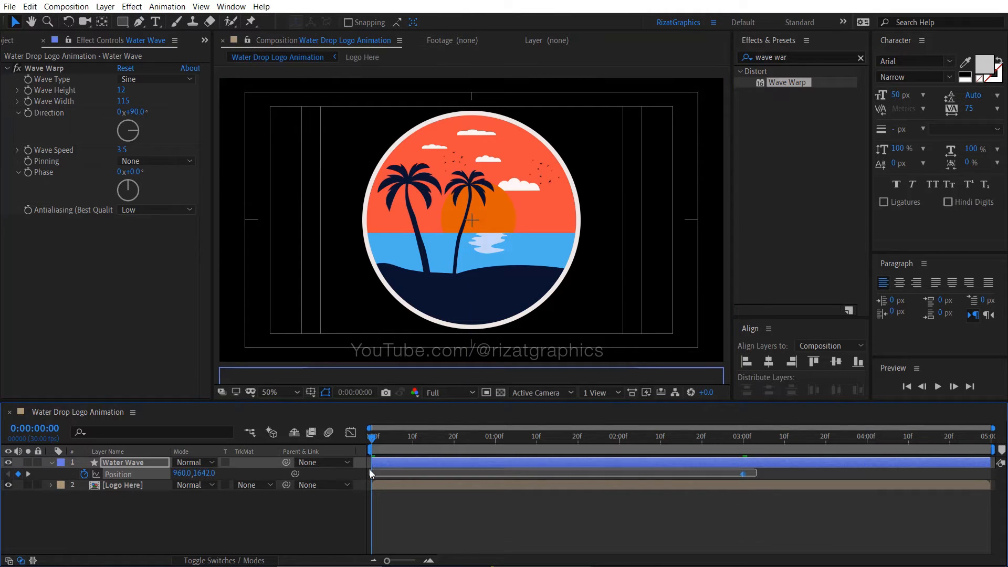
right_click(372, 474)
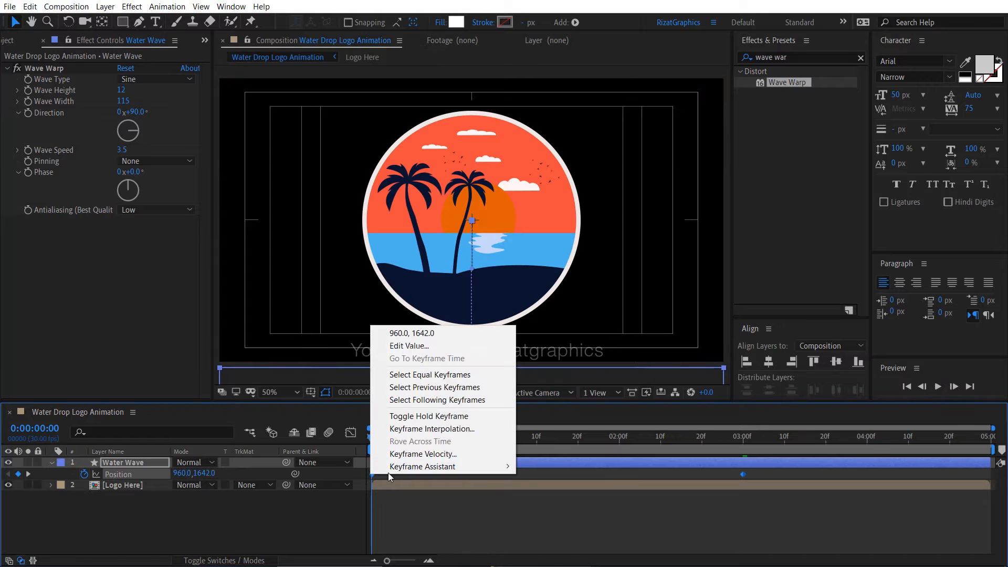
mouse_move(422, 466)
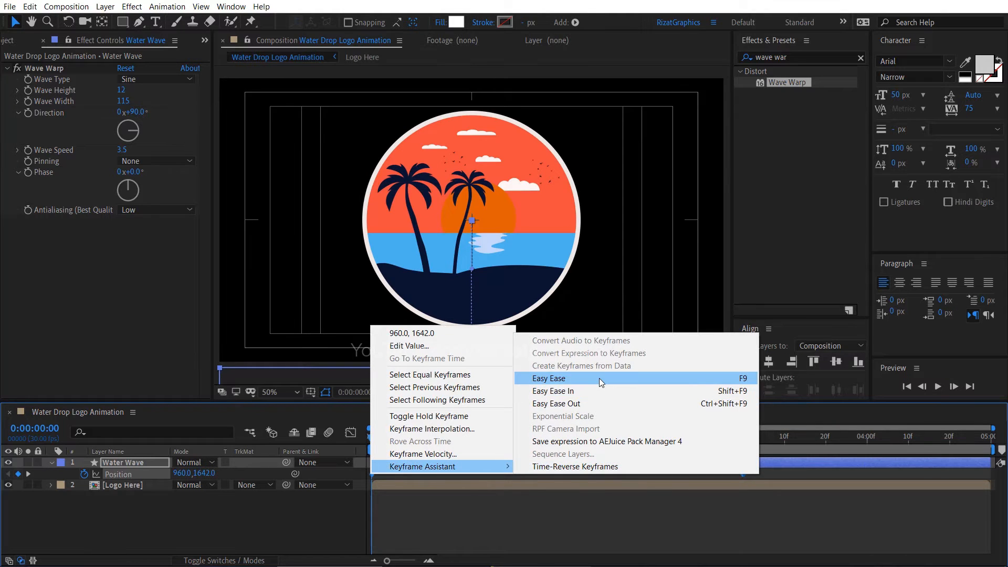
left_click(548, 378)
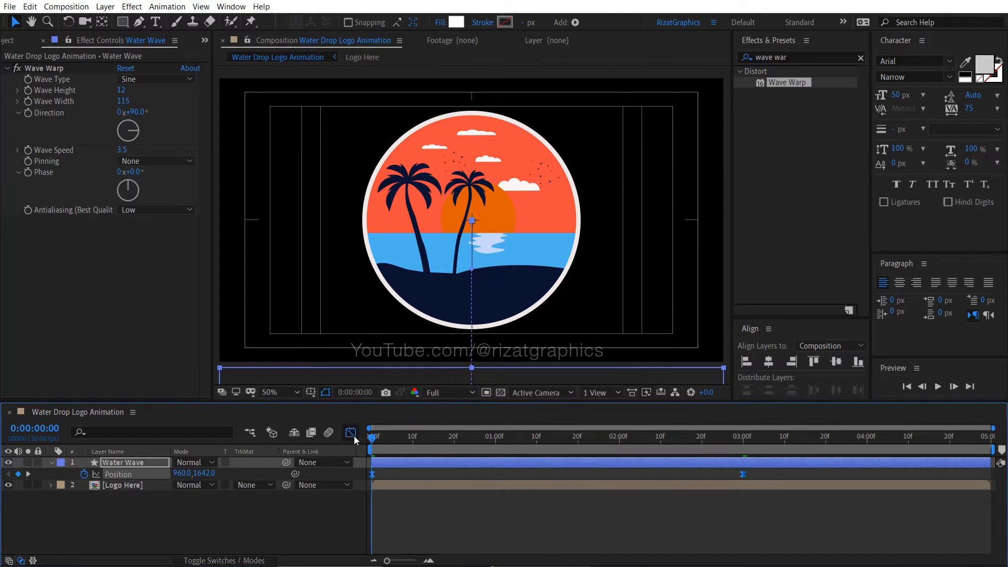
left_click(350, 432)
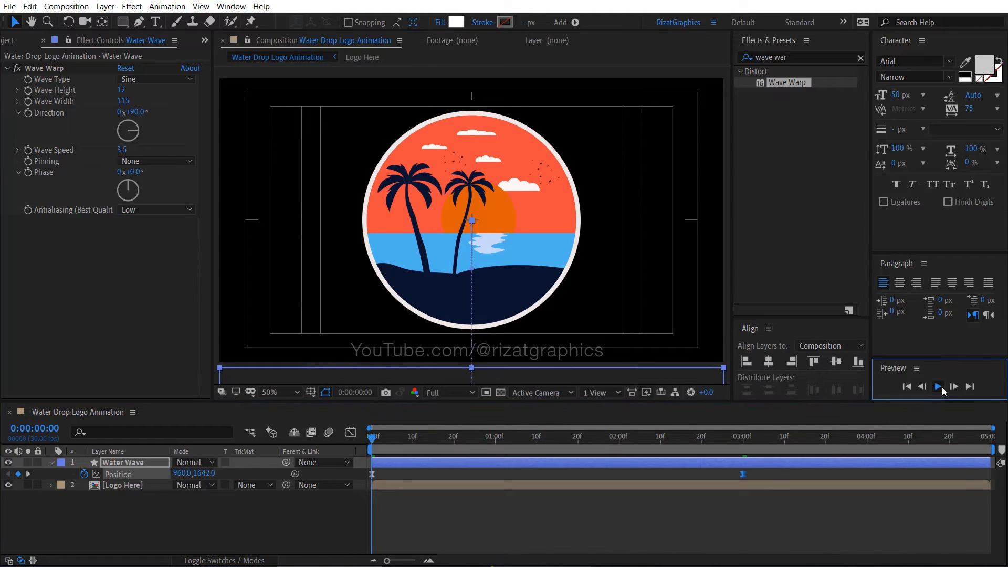
left_click(937, 386)
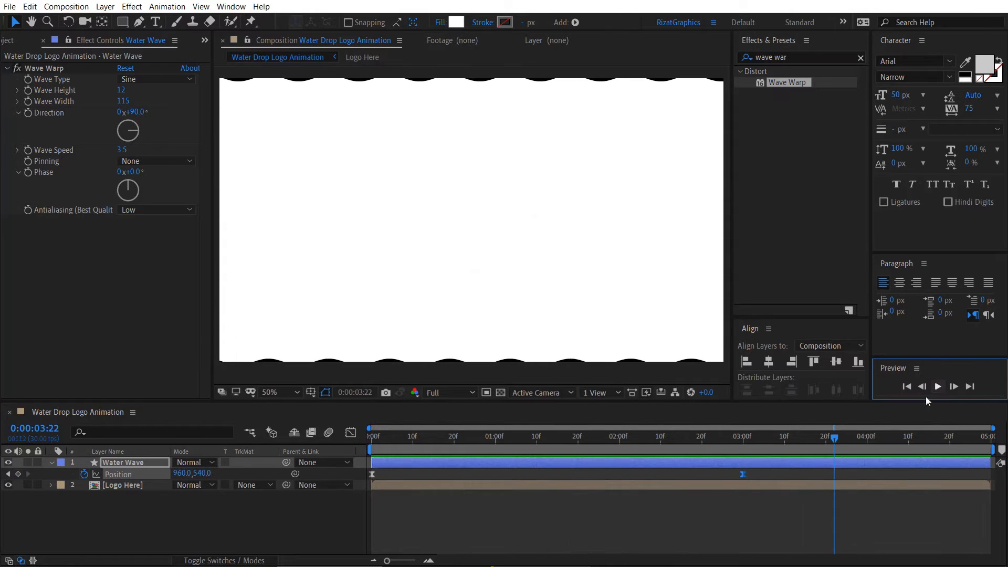
left_click(578, 436)
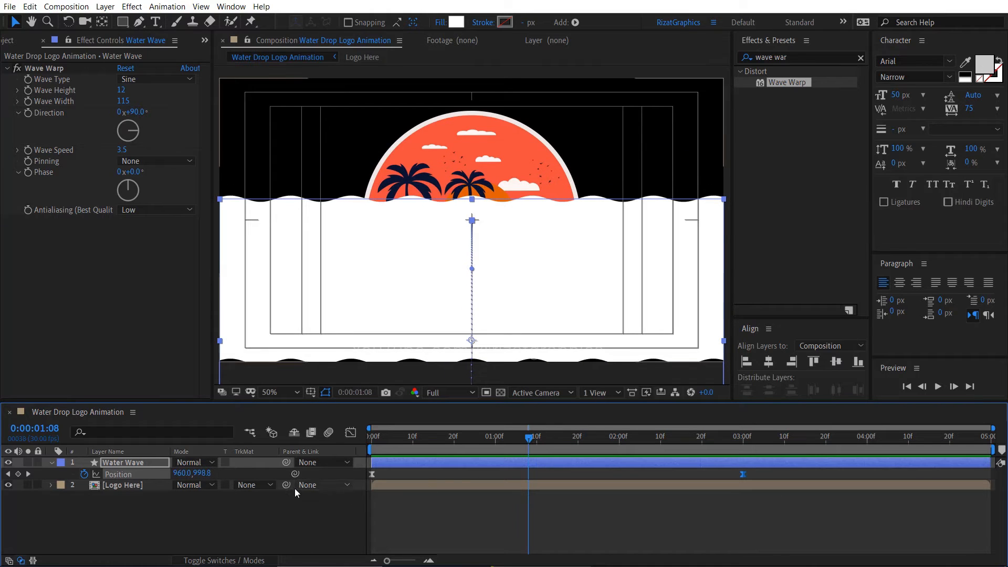
- Set Logo Here's Track Matte to Alpha Matte 'Water Wave'
left_click(254, 485)
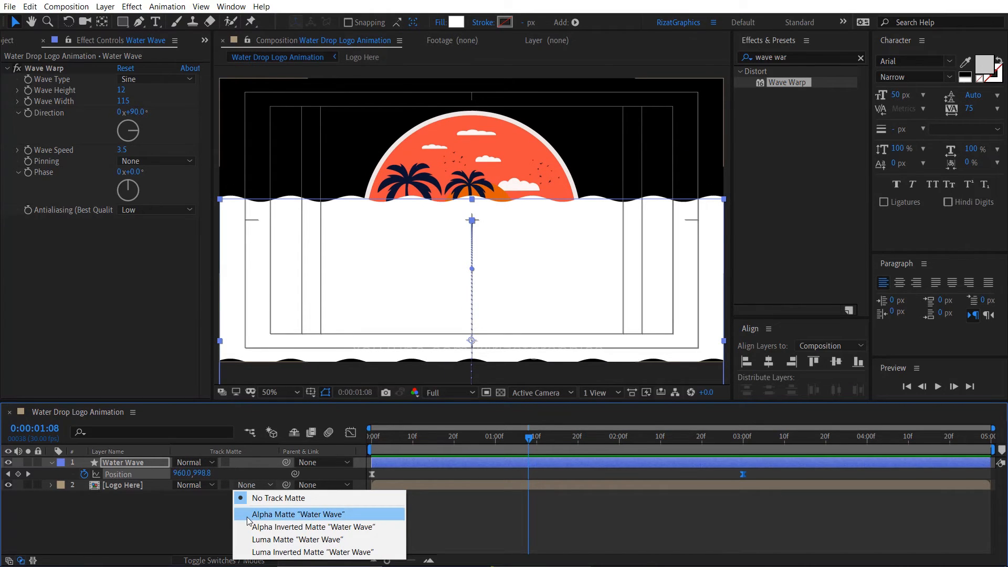
left_click(298, 513)
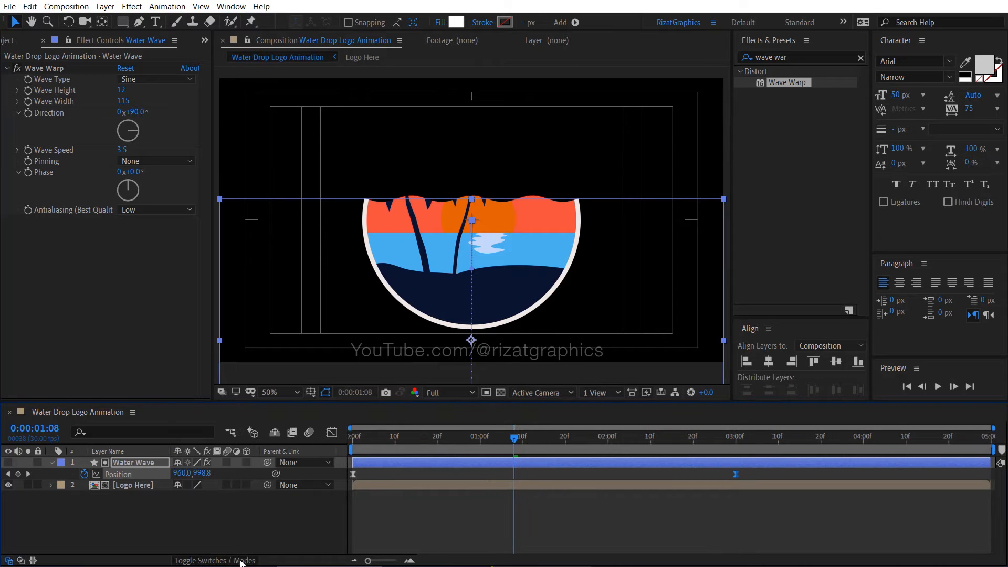
left_click(244, 560)
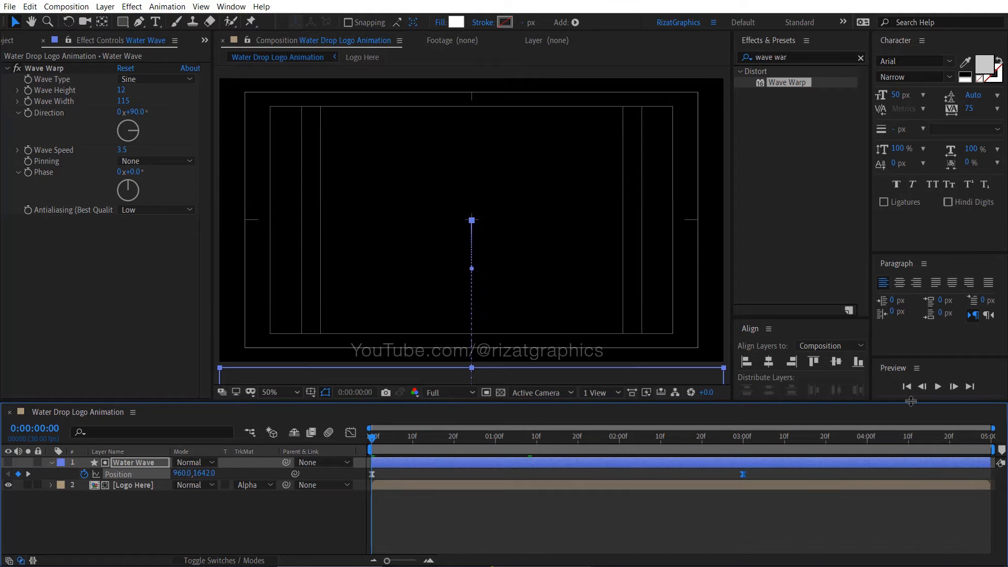
- Play the preview to watch the logo reveal, then stop playback
left_click(937, 386)
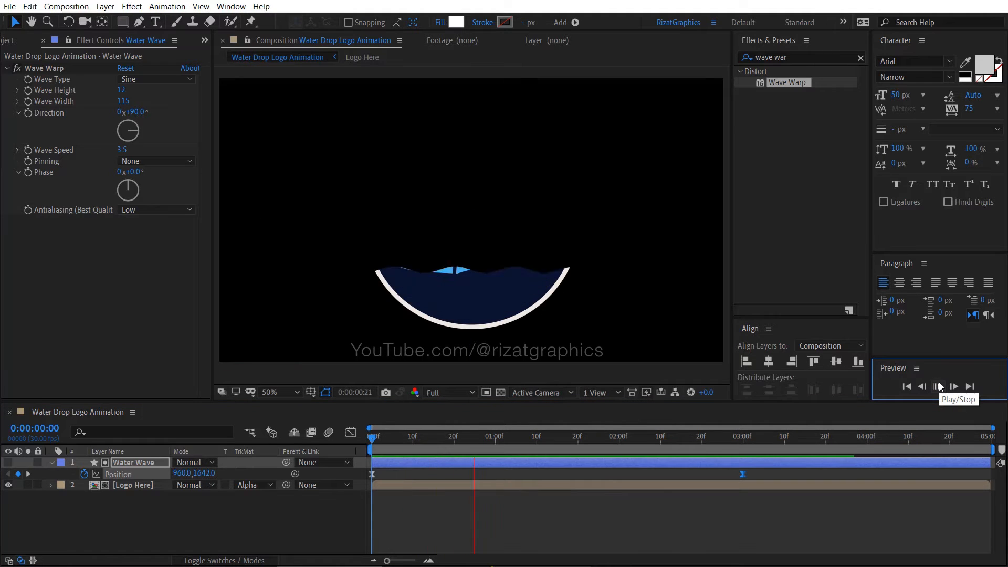
left_click(936, 387)
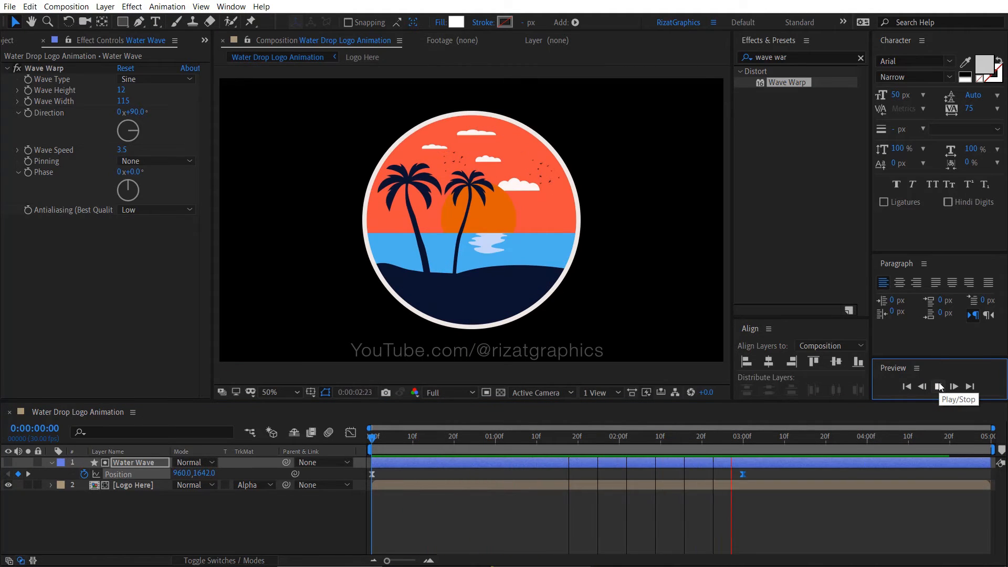
left_click(953, 386)
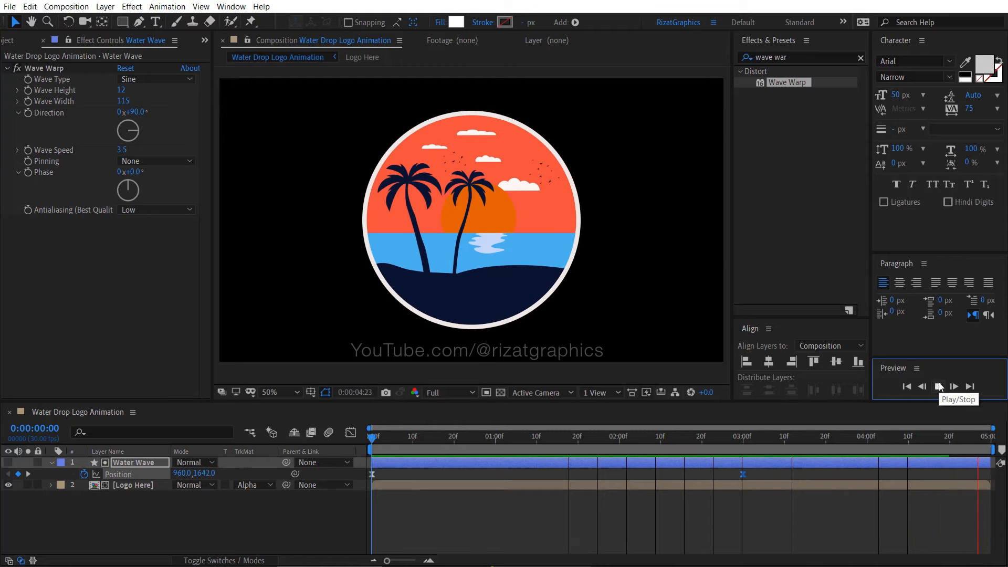
left_click(938, 387)
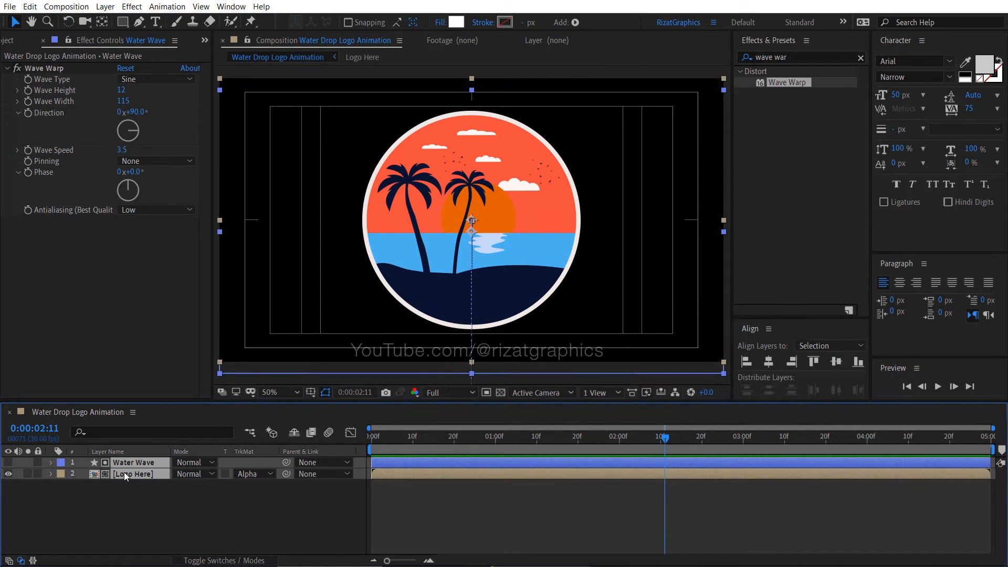
- Duplicate both layers and give Water Wave height 15, width 90, direction −85°
key("ctrl+d")
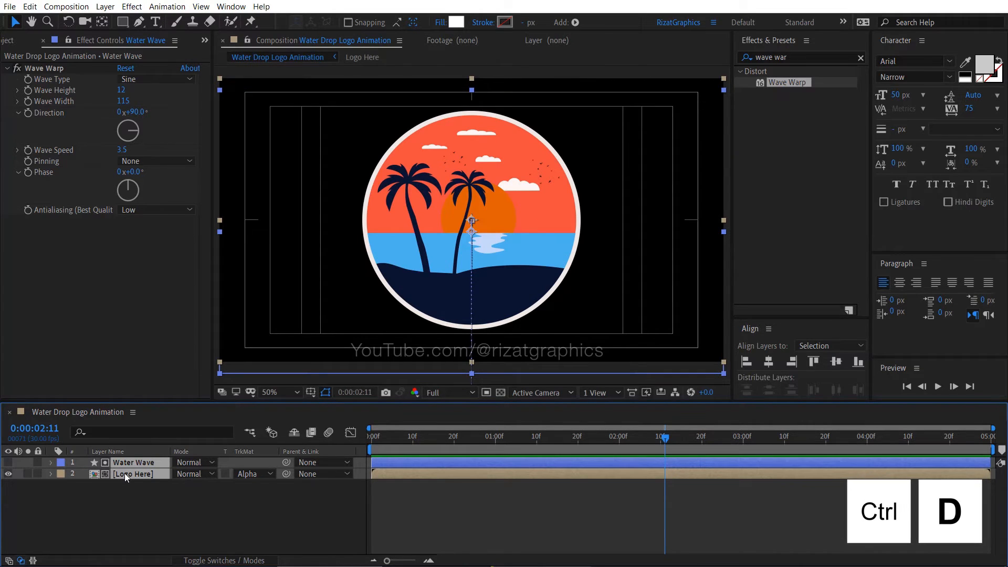
key("ctrl+d")
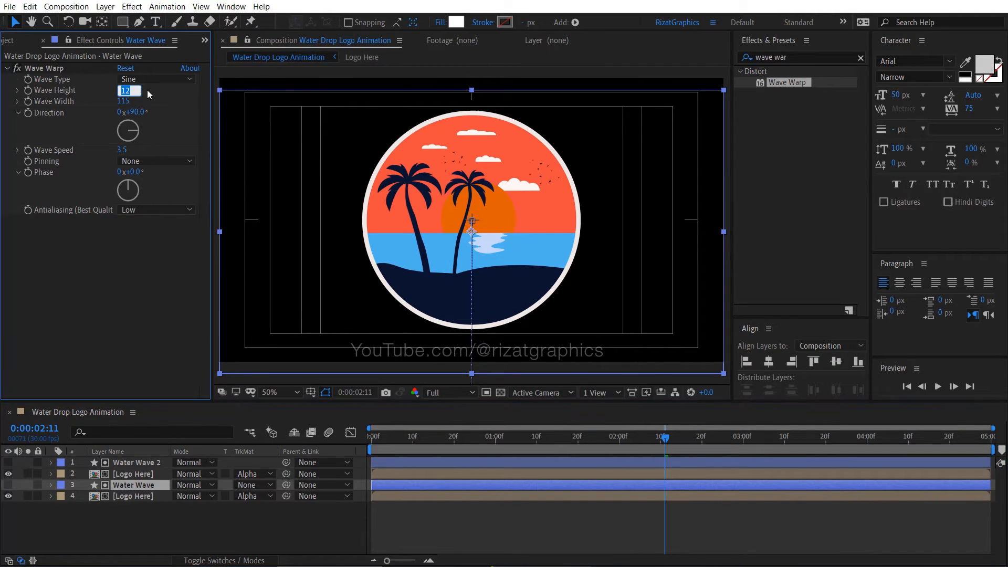
type("15")
left_click(123, 101)
type("90")
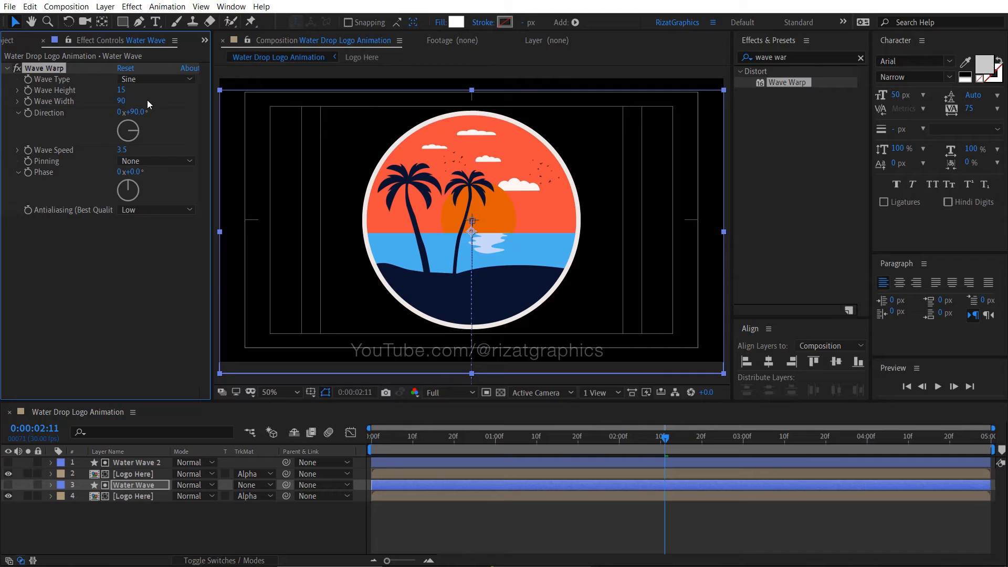
left_click(133, 111)
type("-85")
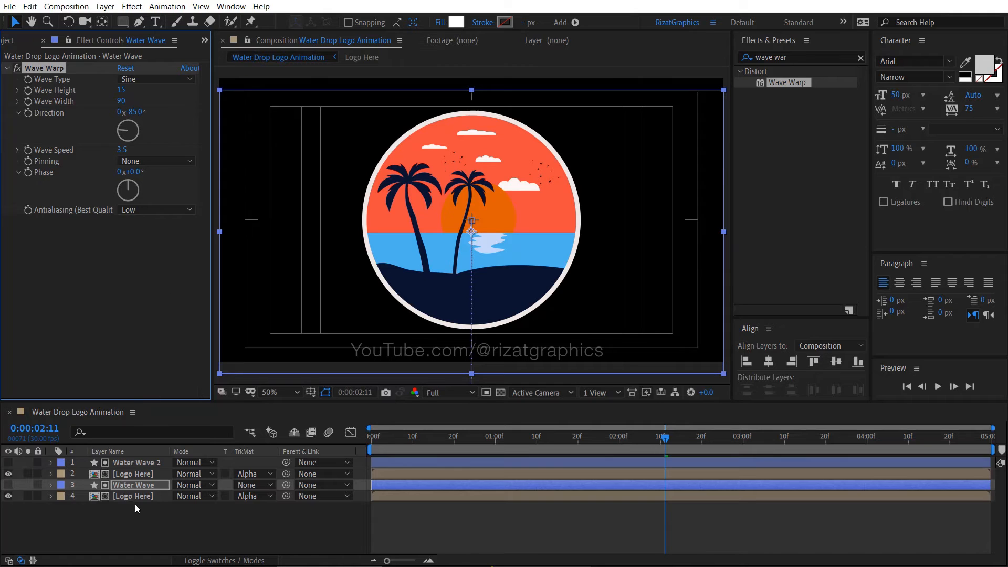
- Add a Fill effect to the bottom Logo Here copy, eyedropping the sea's light blue
left_click(135, 495)
type("f")
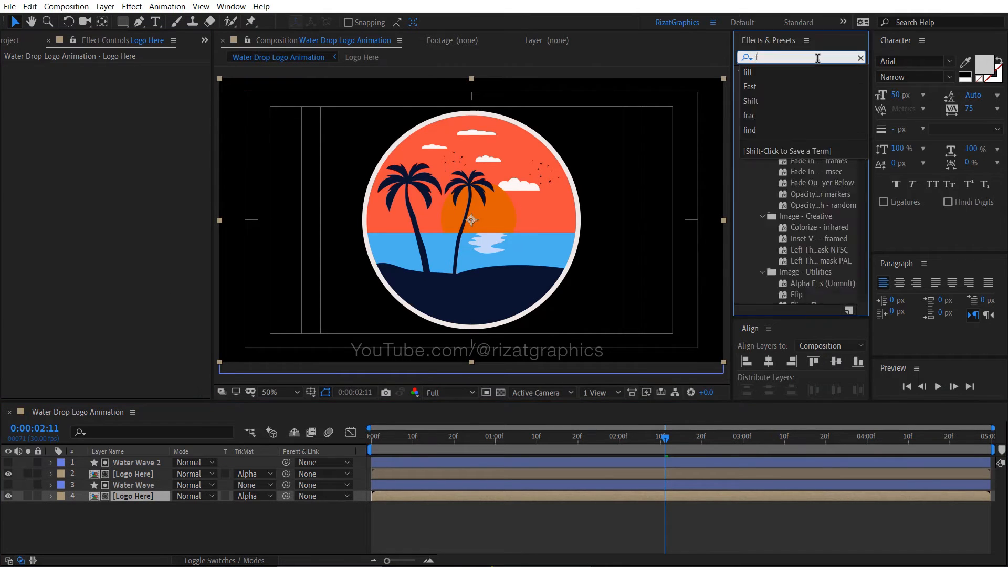
type("ill")
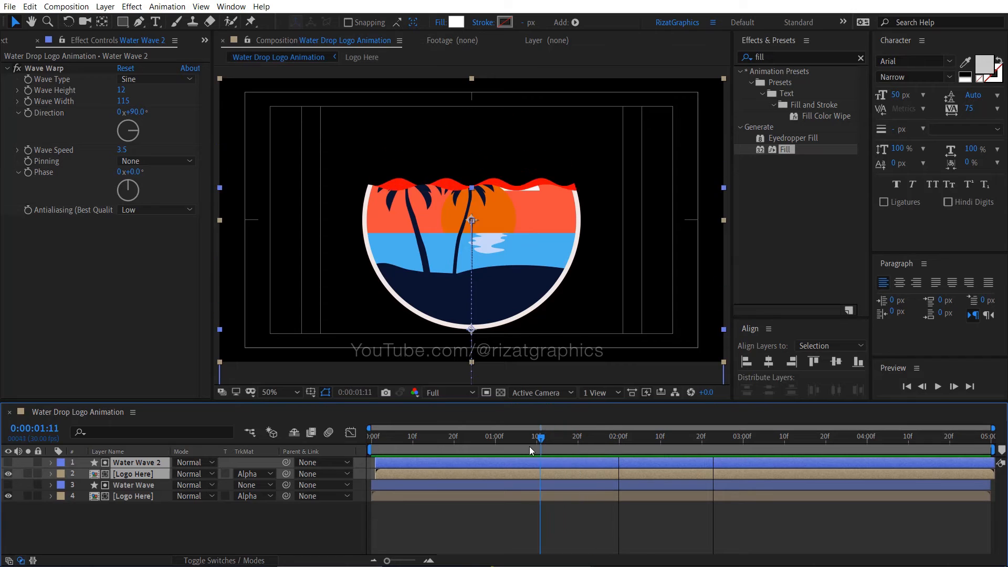
left_click_drag(538, 437, 527, 437)
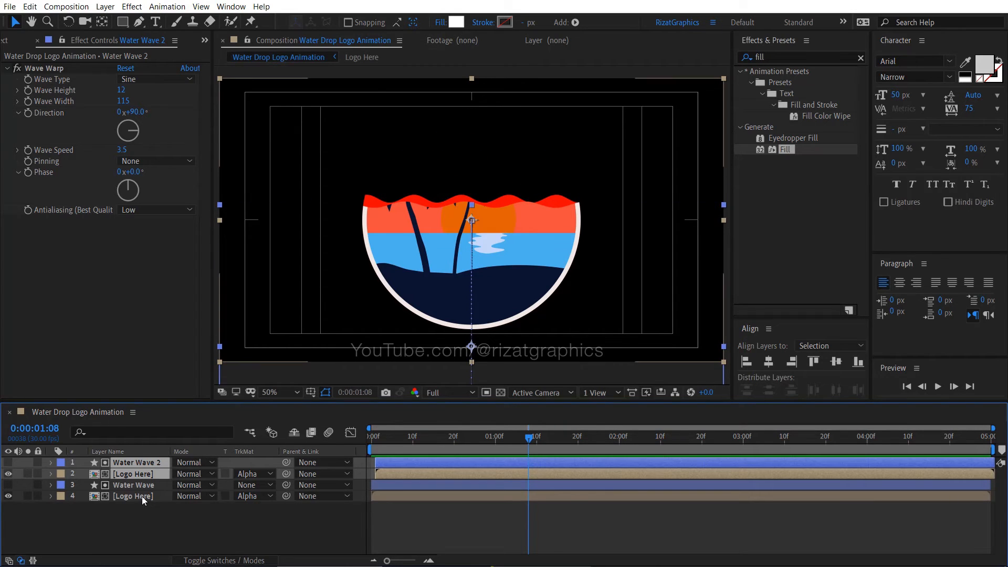
left_click(133, 496)
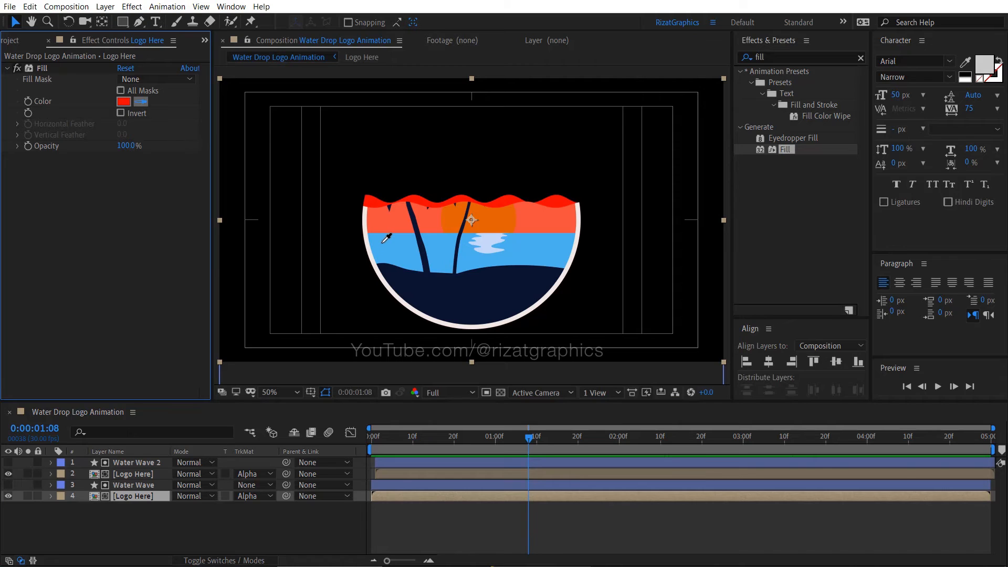
left_click(124, 101)
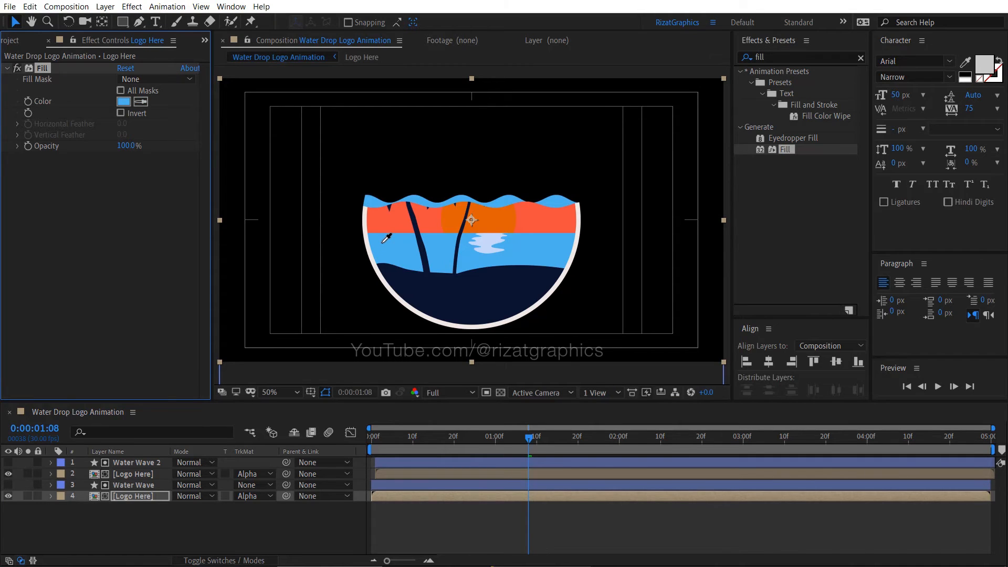
left_click(135, 462)
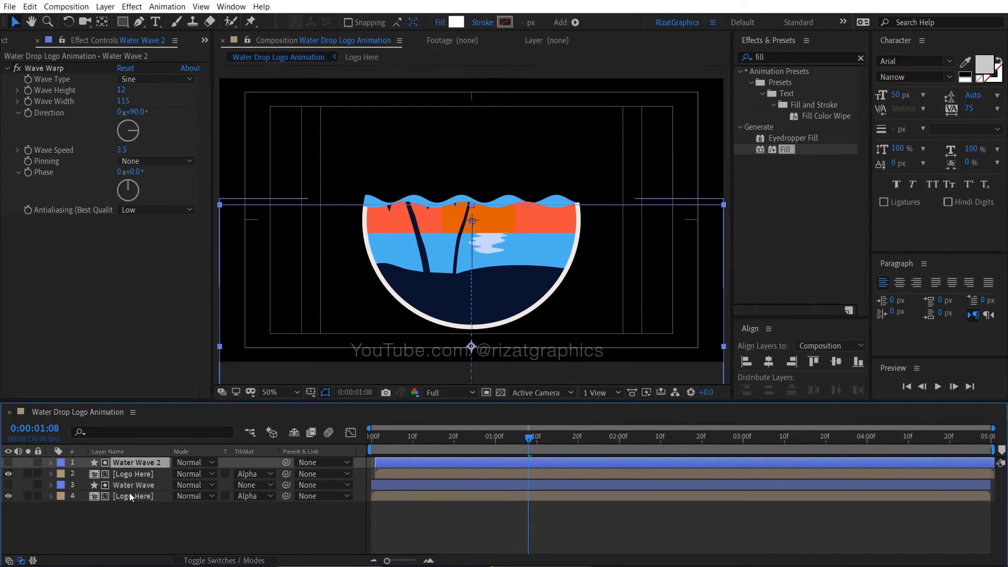
- Pre-compose the four wave and logo layers as 'Wave Build', moving all attributes
right_click(133, 496)
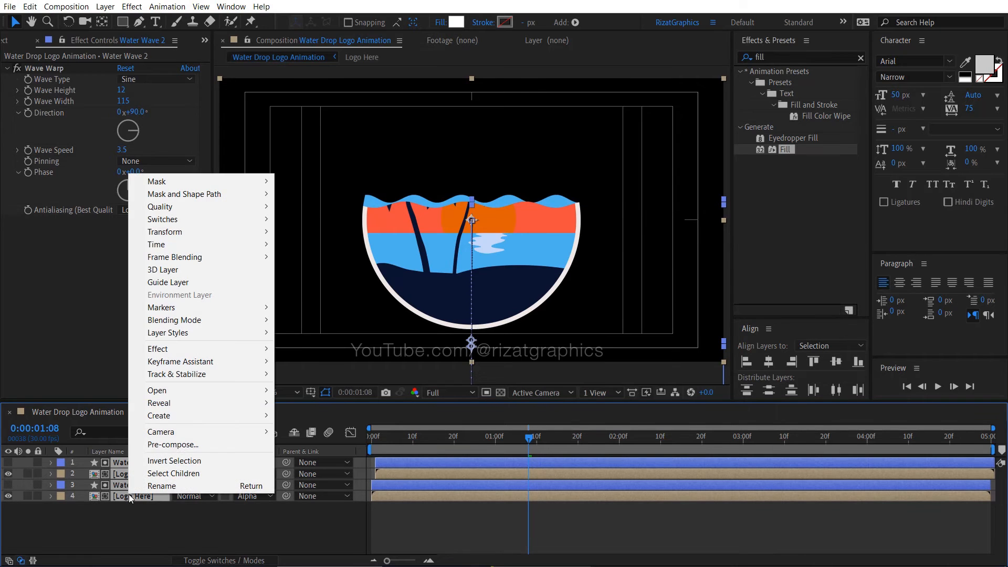
left_click(172, 444)
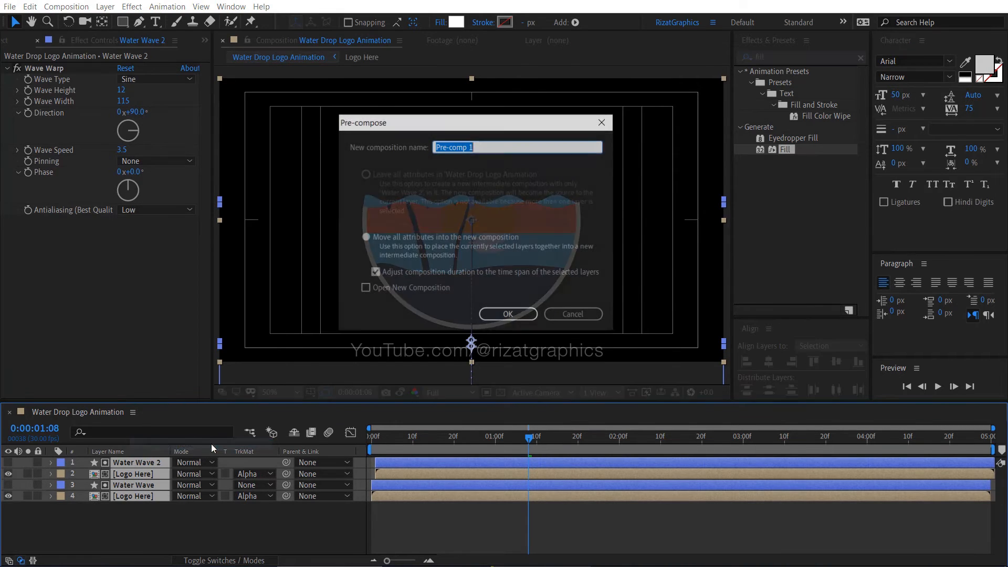
type("W")
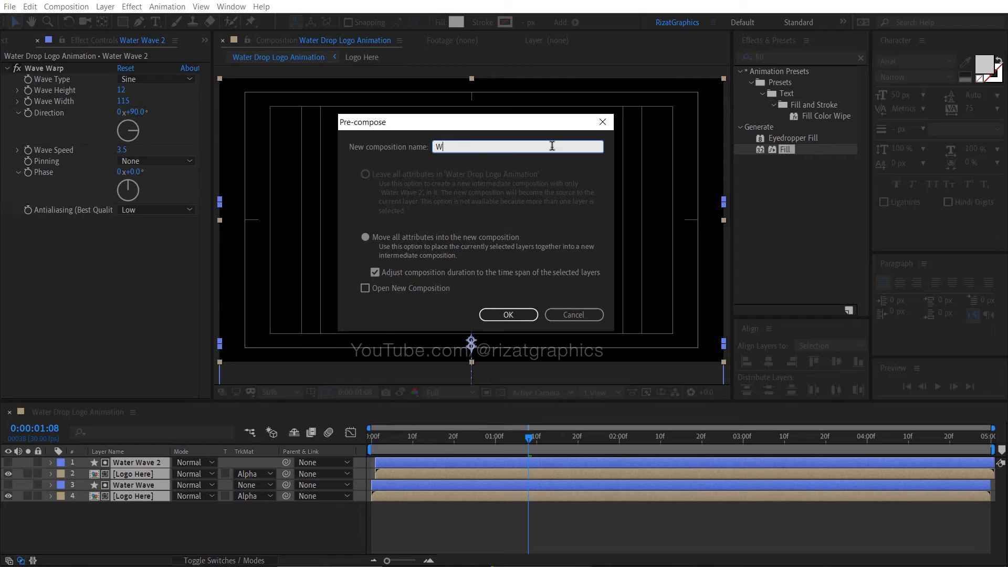
type("ave Bu")
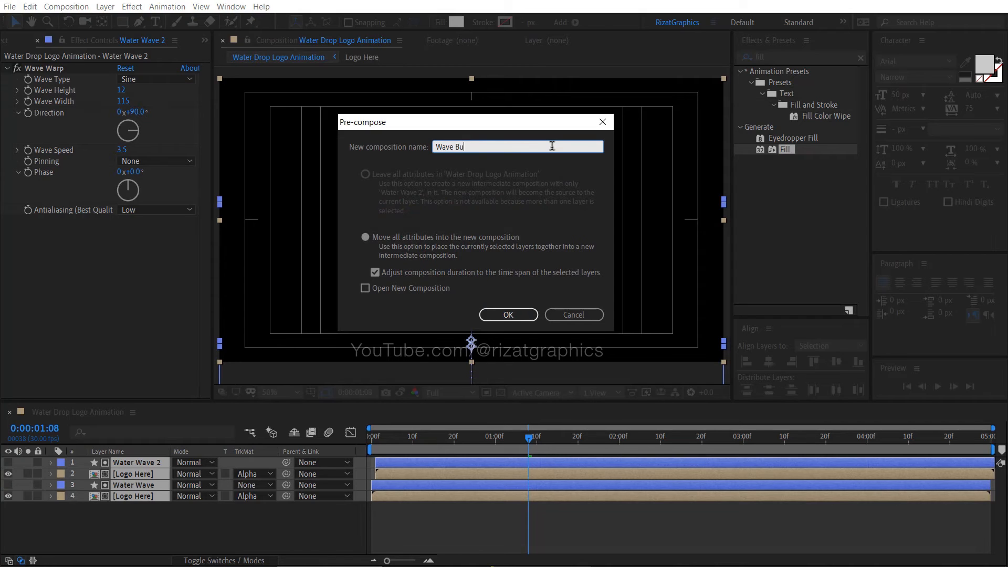
type("ild")
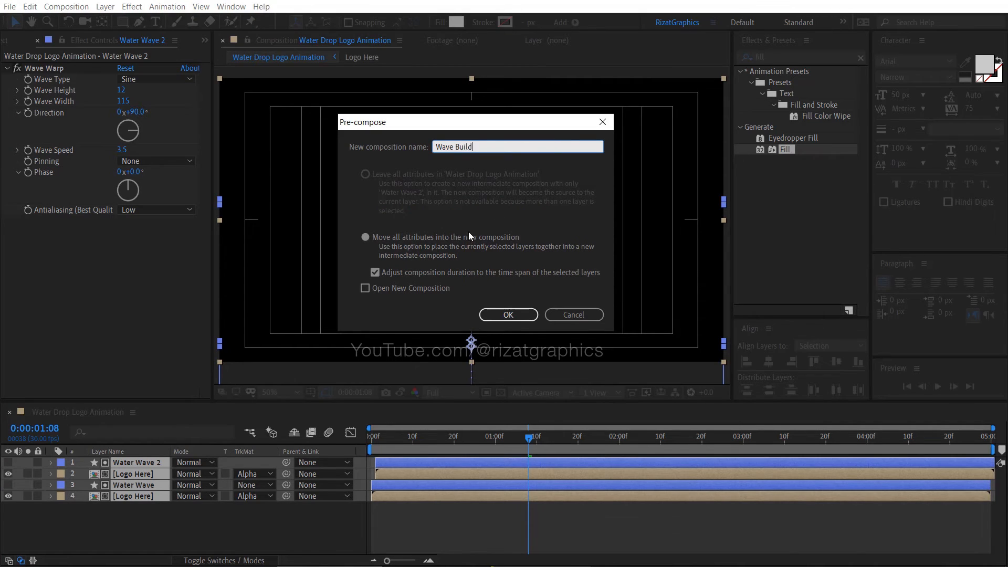
left_click(366, 237)
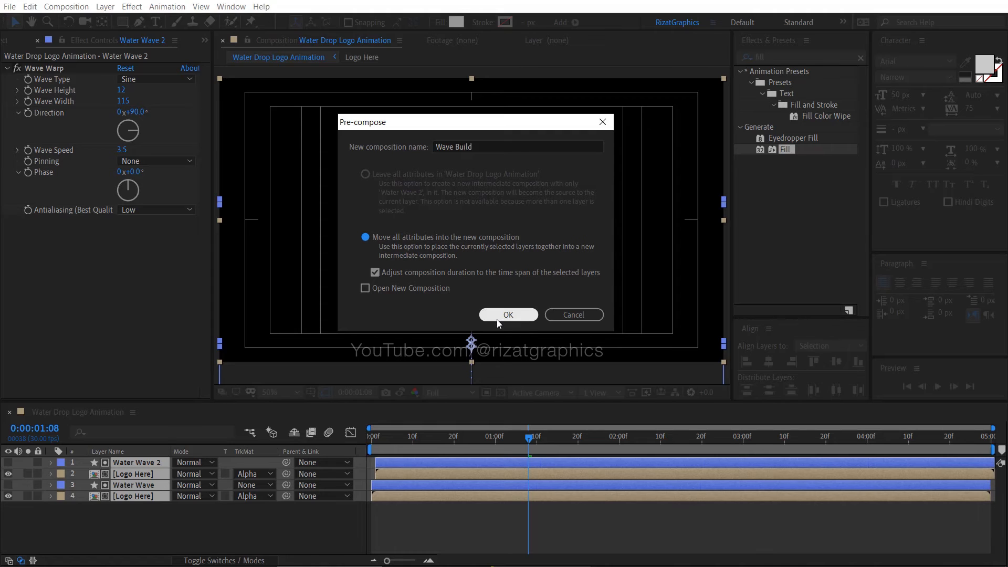
- Confirm the Wave Build pre-compose and play the preview to watch the wave reveal
left_click(508, 314)
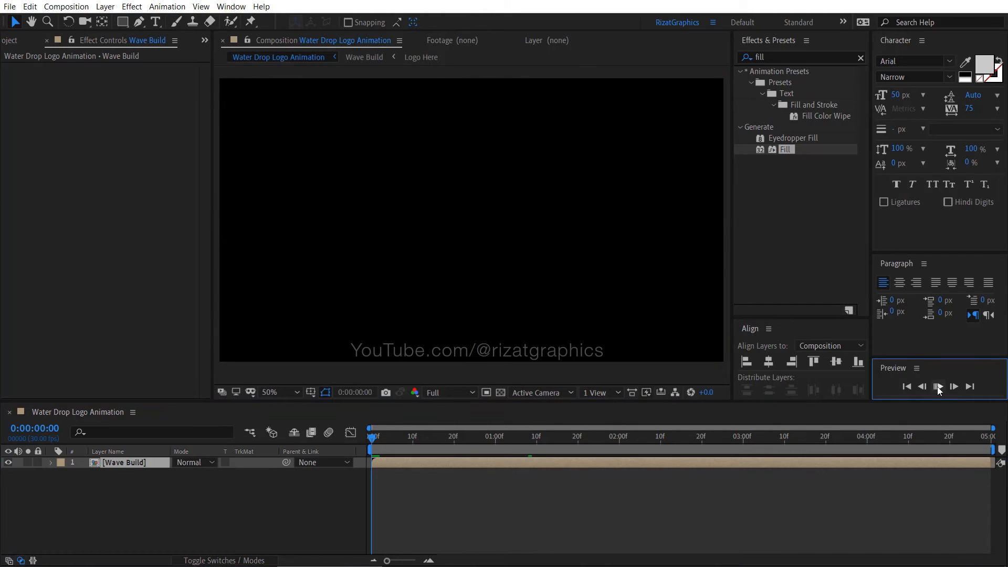
left_click(953, 387)
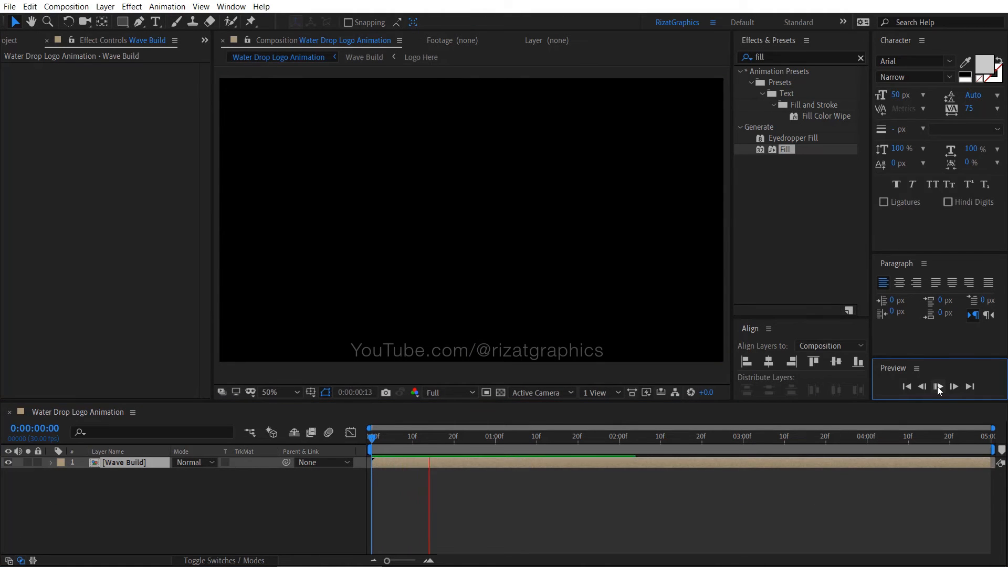
left_click(936, 386)
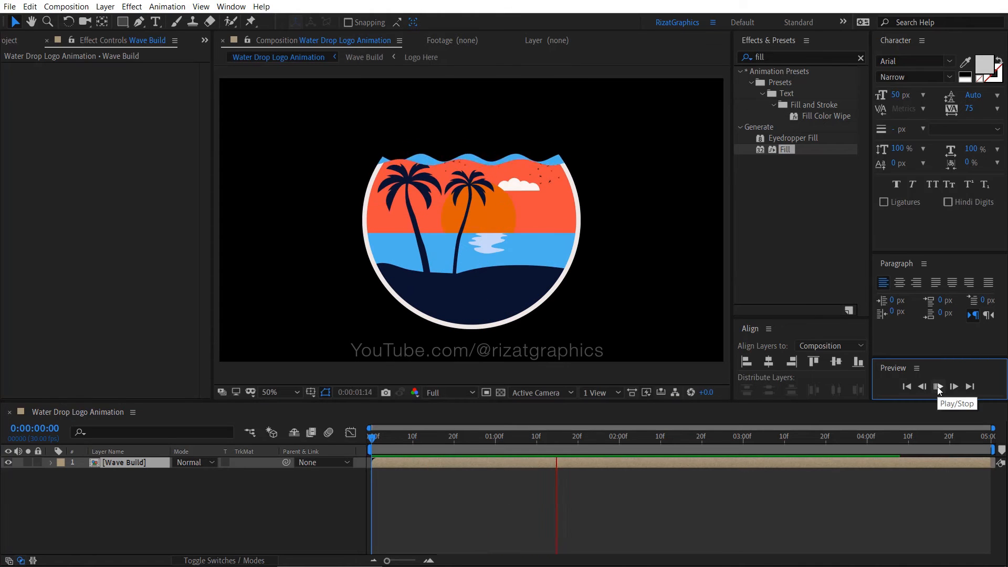
left_click(937, 386)
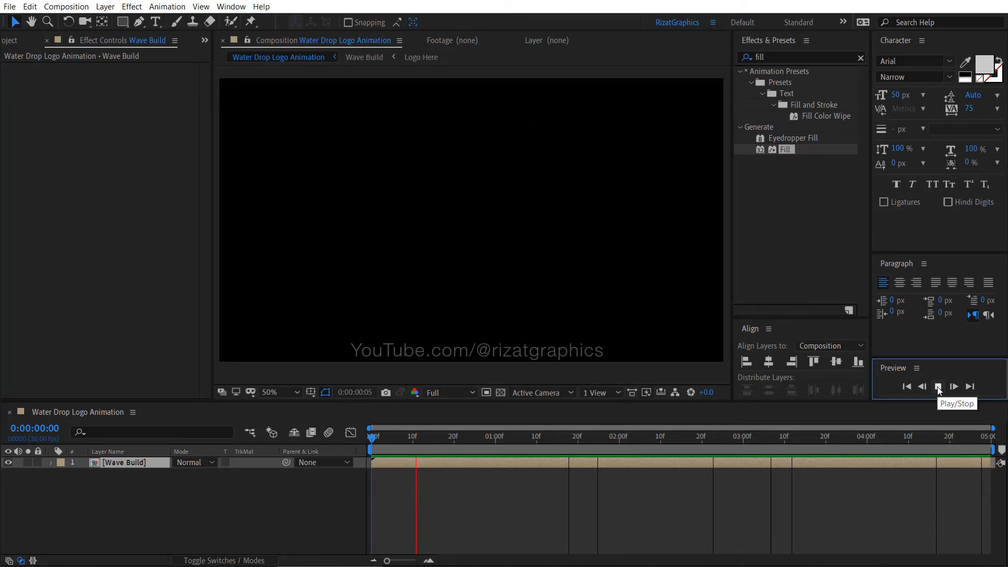
left_click(953, 386)
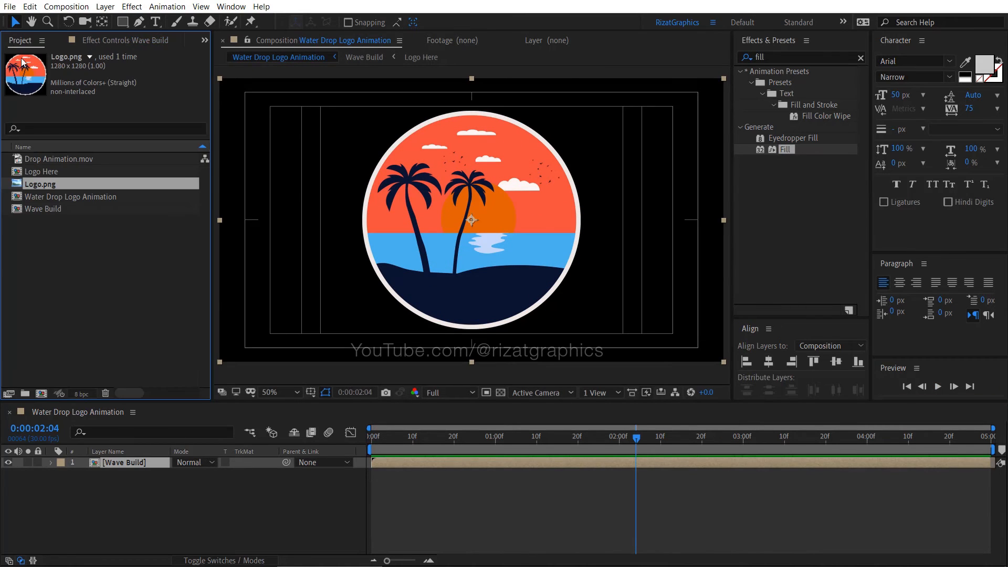
- Place Drop Animation.mov in Water Drop Logo Animation and scale it to 117%
left_click(59, 158)
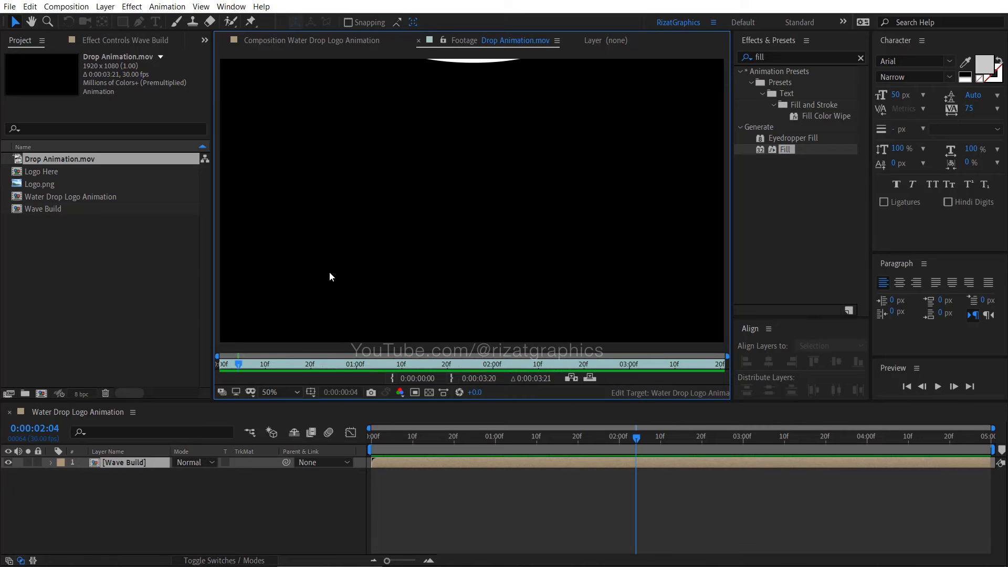
left_click(313, 40)
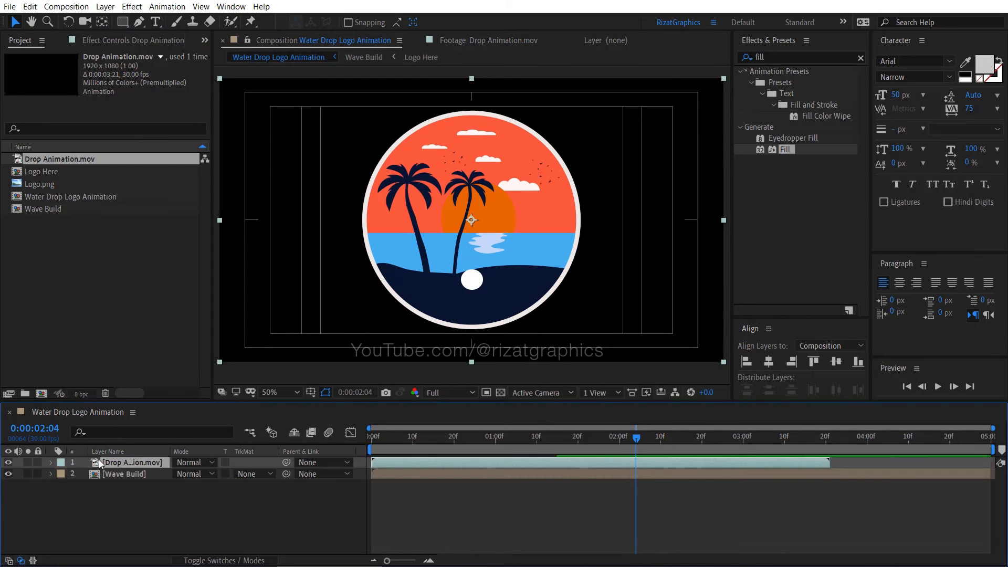
key("s")
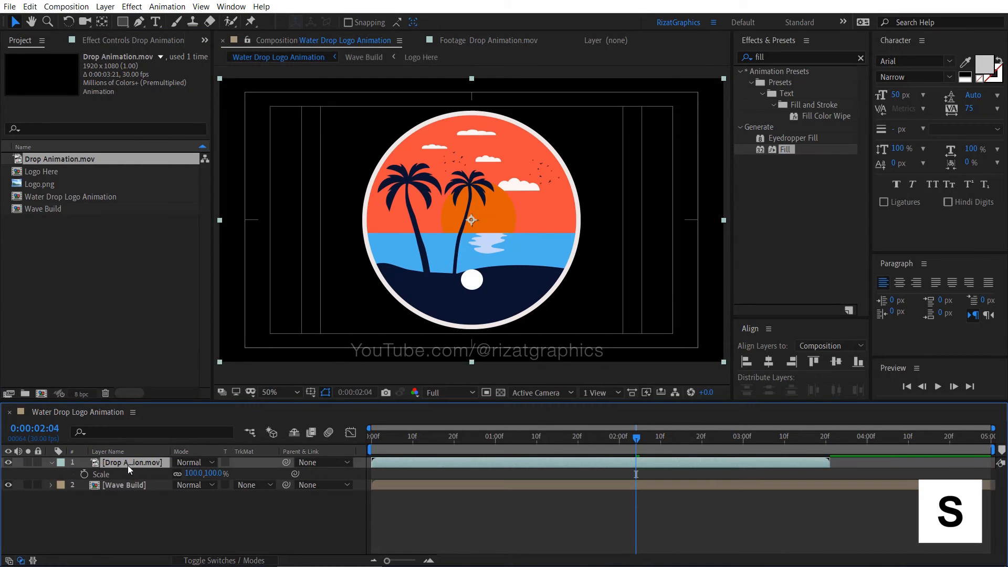
double_click(192, 473)
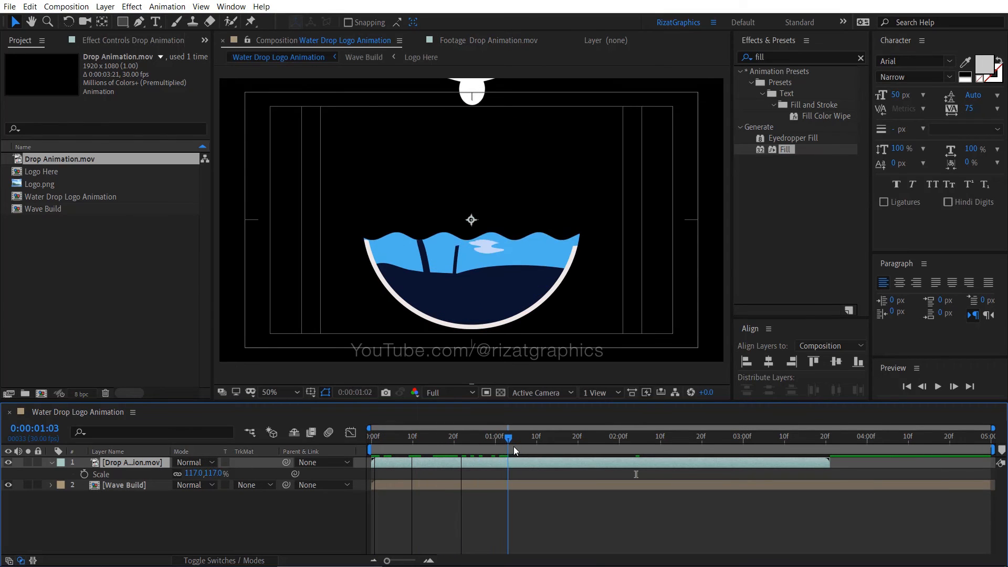
left_click_drag(507, 437, 548, 437)
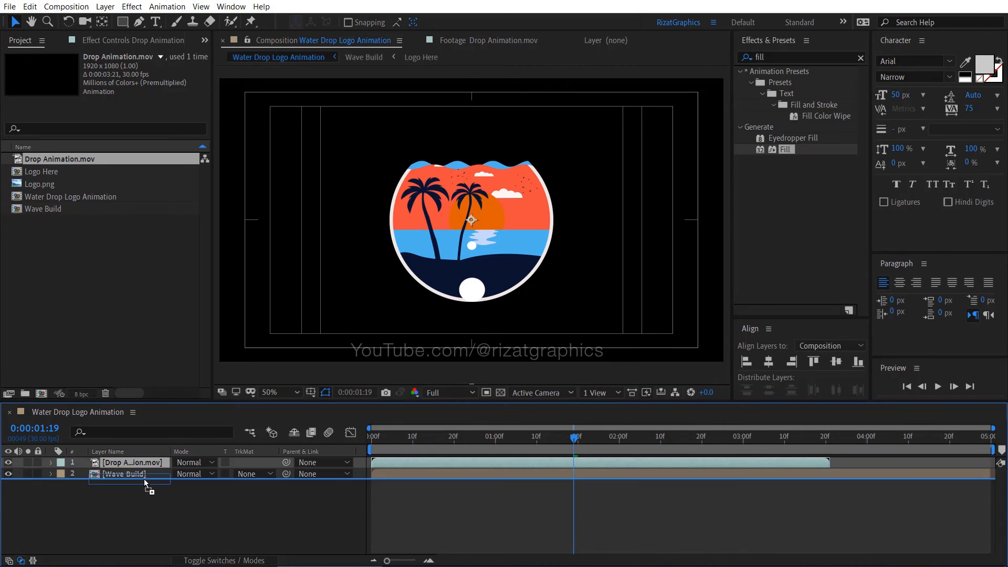
- Stack Wave Build above Drop Animation.mov and start it about one second in
left_click_drag(129, 474, 129, 462)
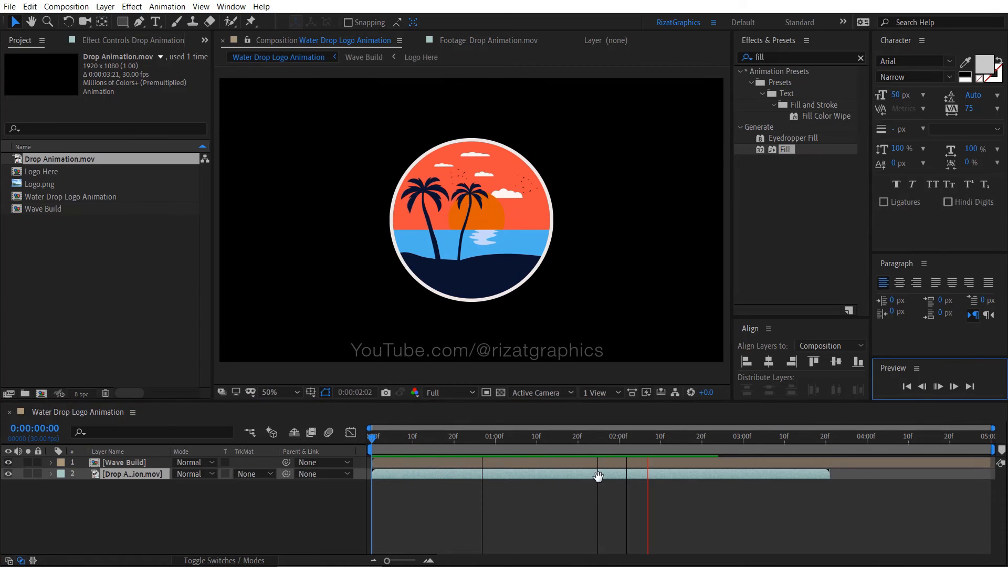
left_click(581, 436)
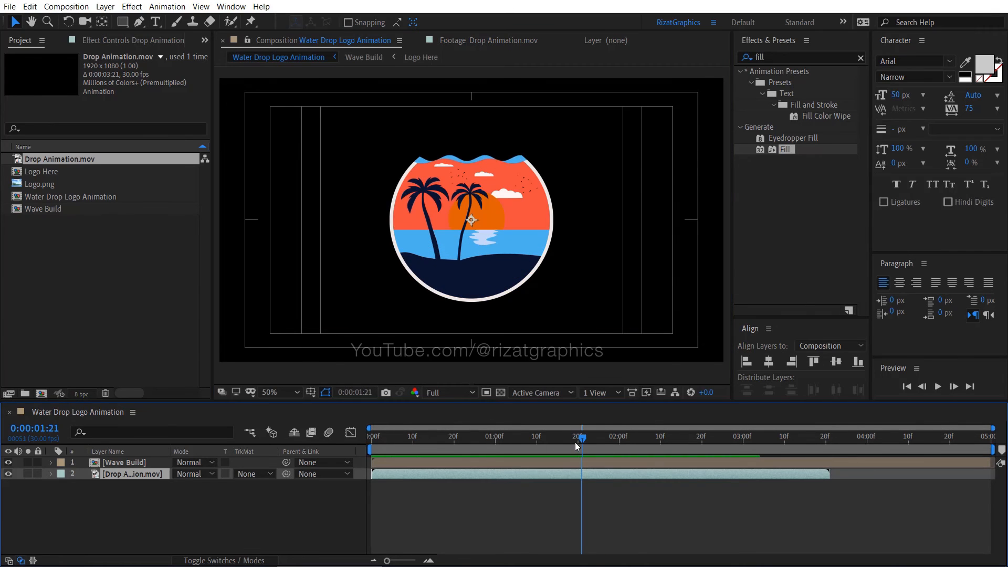
left_click(123, 462)
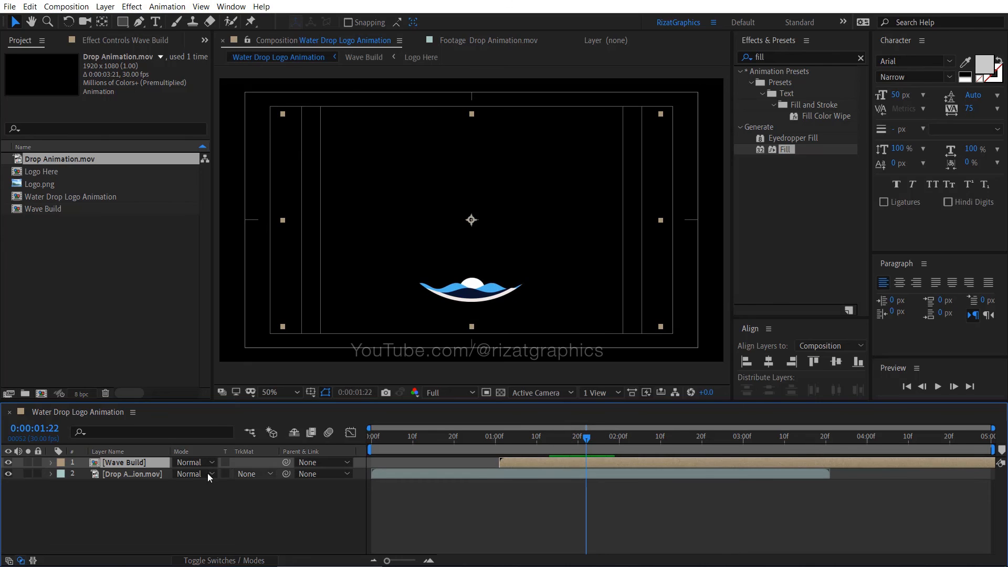
- Give the Drop Animation.mov layer a Fill effect sampled from the waves' light blue
left_click(129, 475)
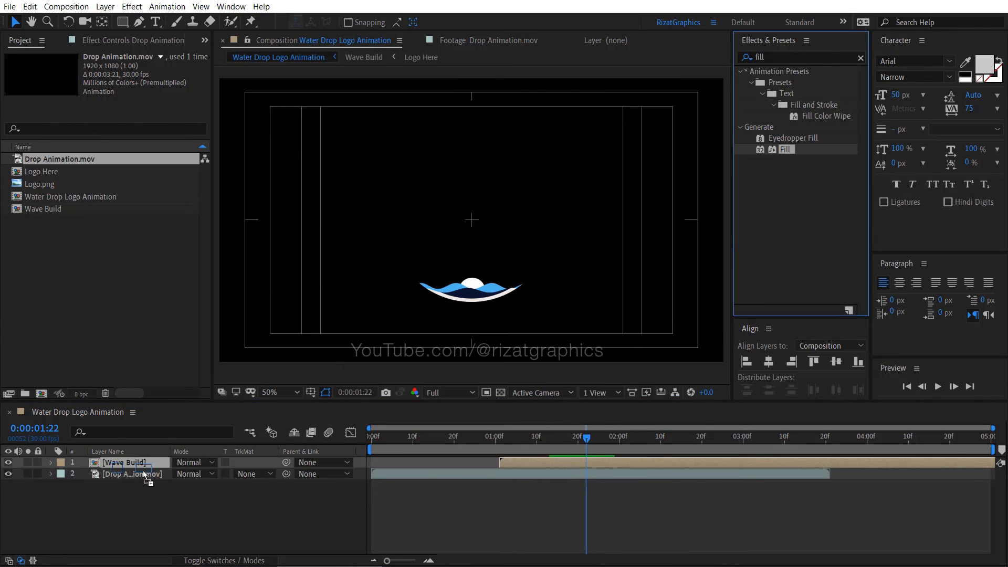
left_click(132, 473)
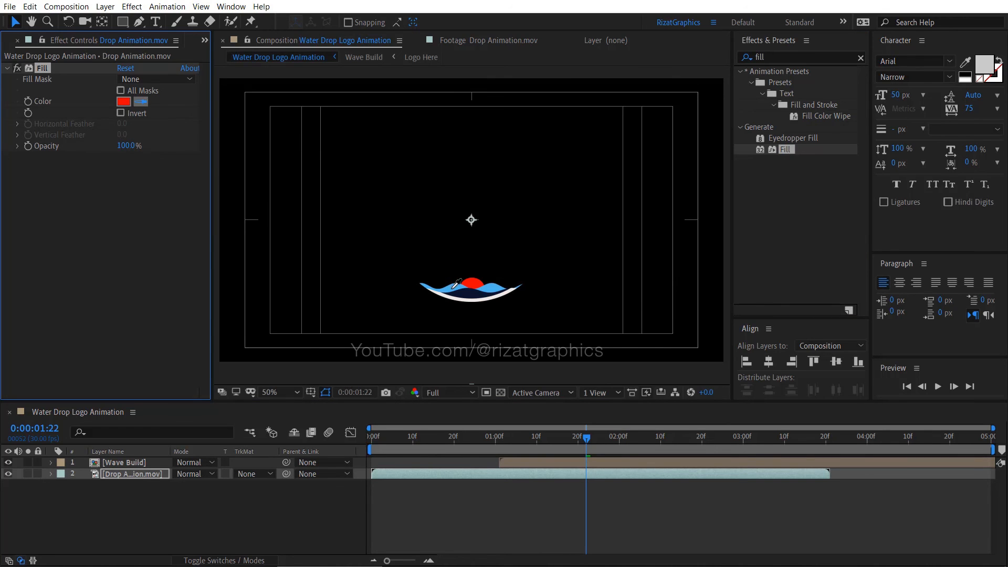
left_click(123, 102)
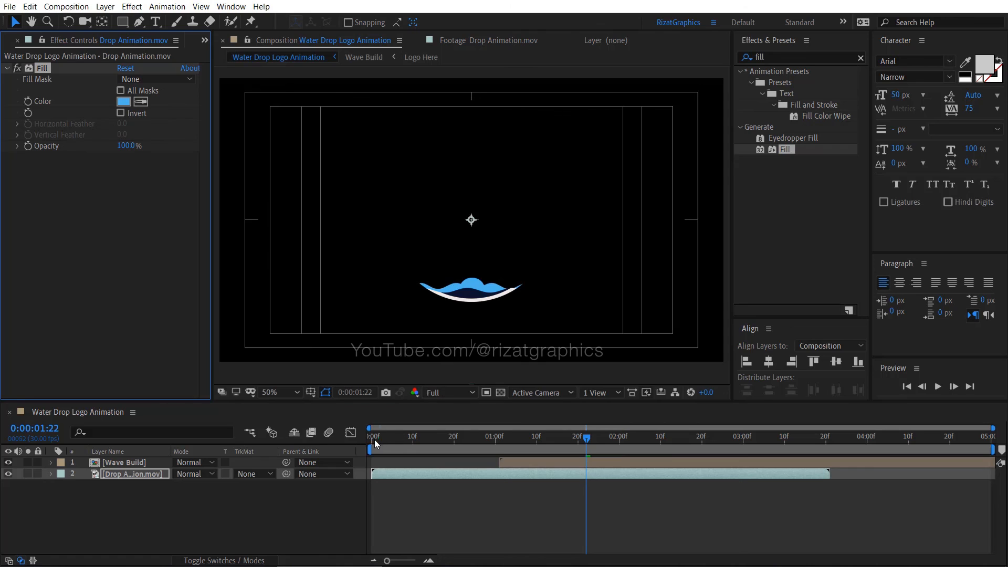
left_click(905, 387)
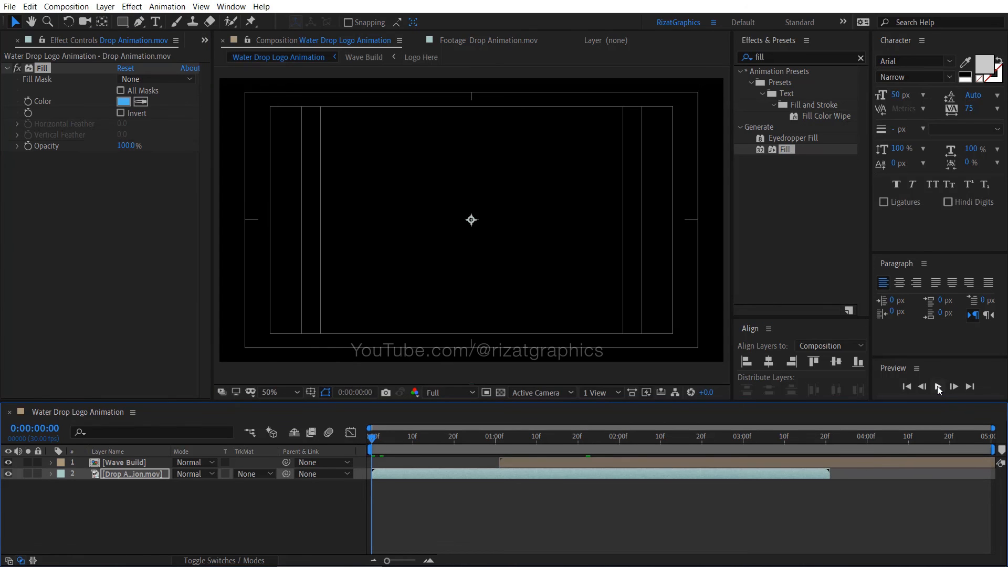
left_click(936, 387)
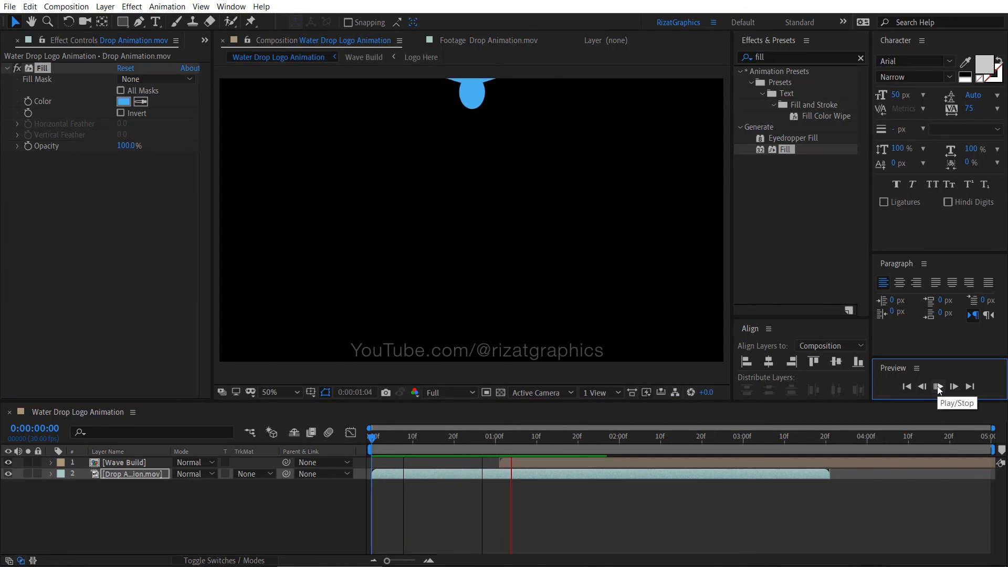
left_click(936, 387)
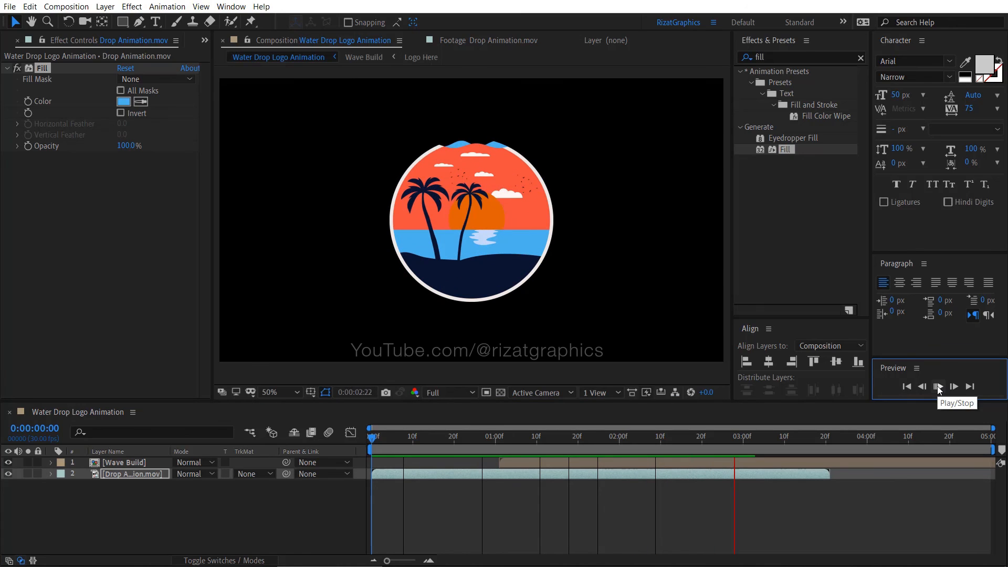
left_click(938, 387)
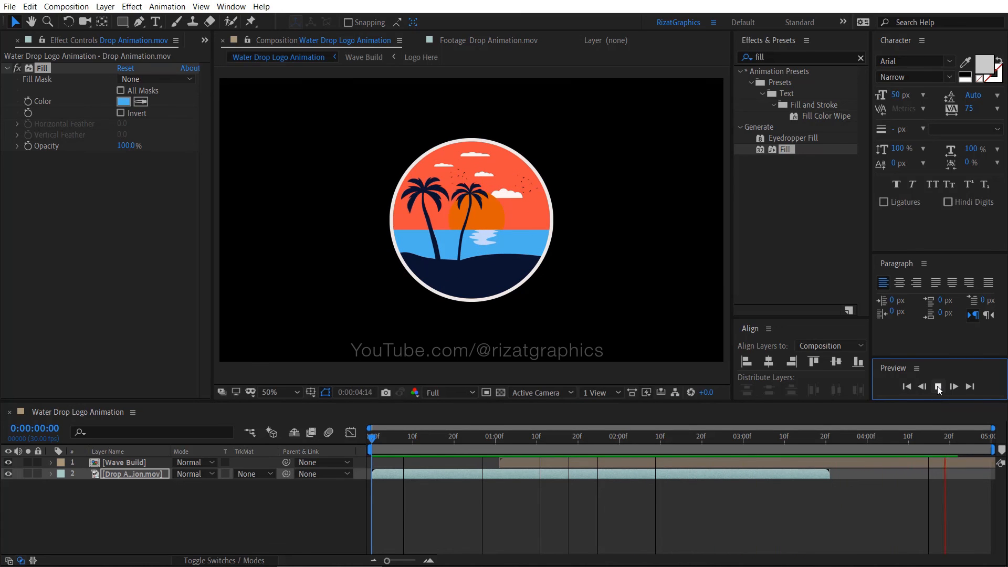
left_click(937, 386)
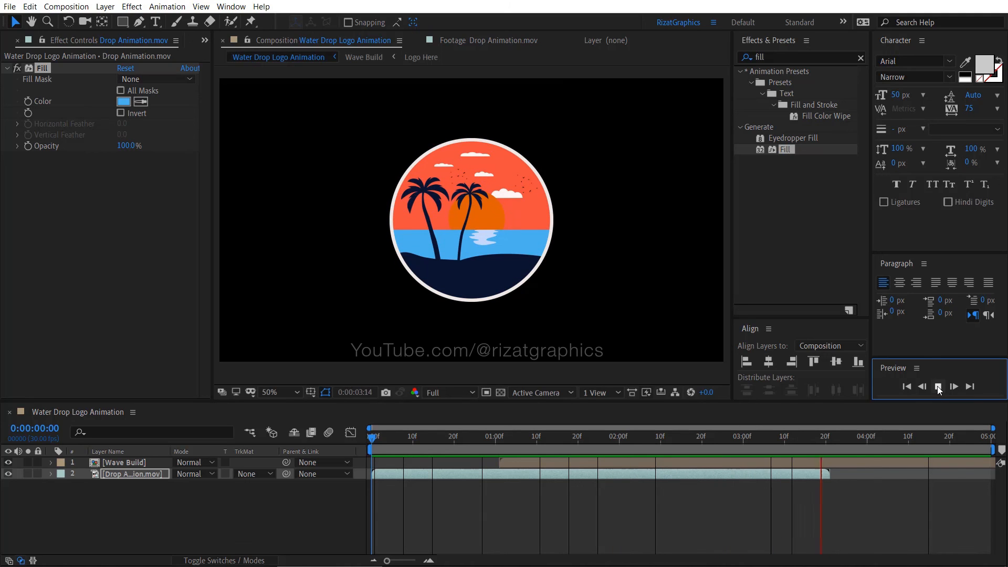
left_click(936, 386)
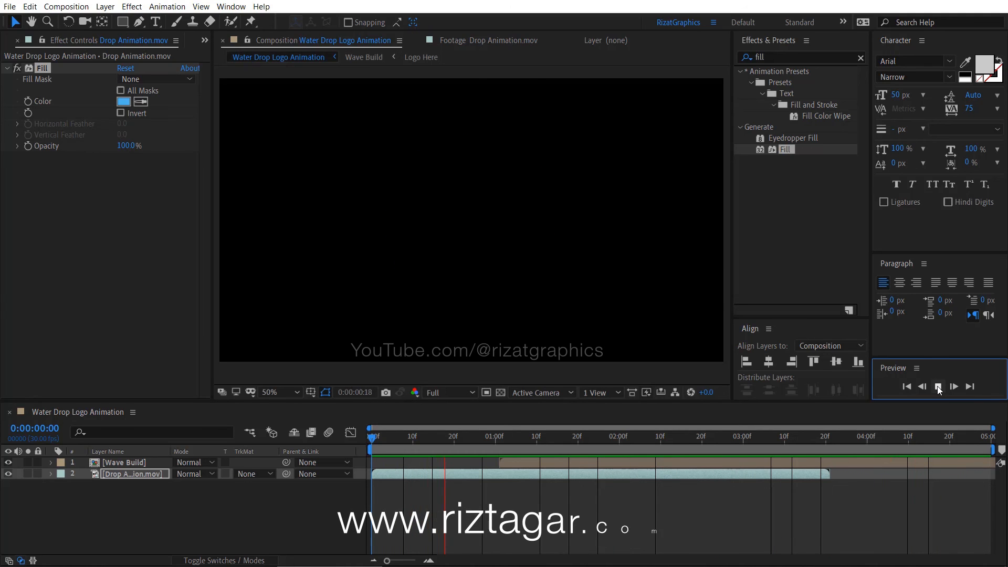
left_click(938, 386)
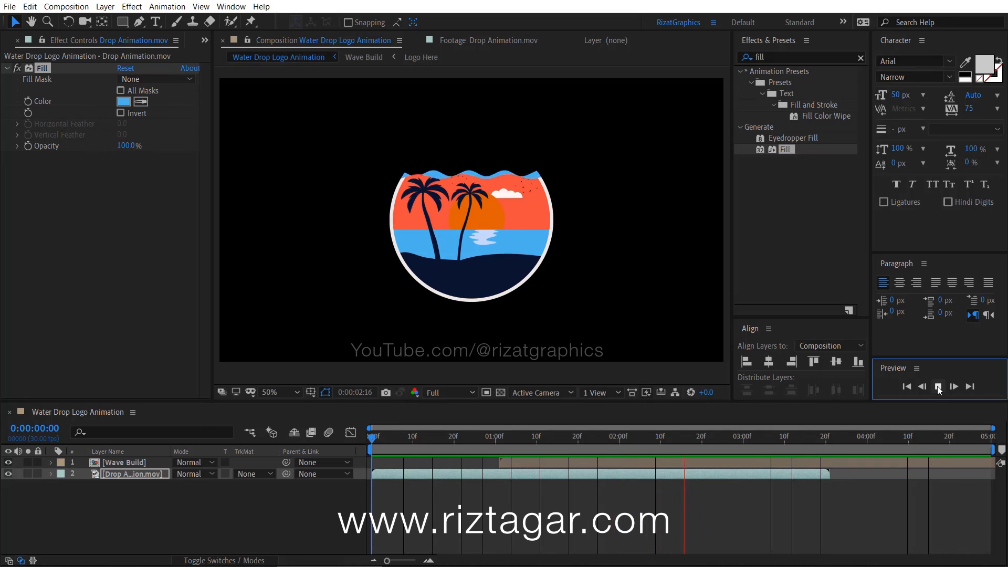